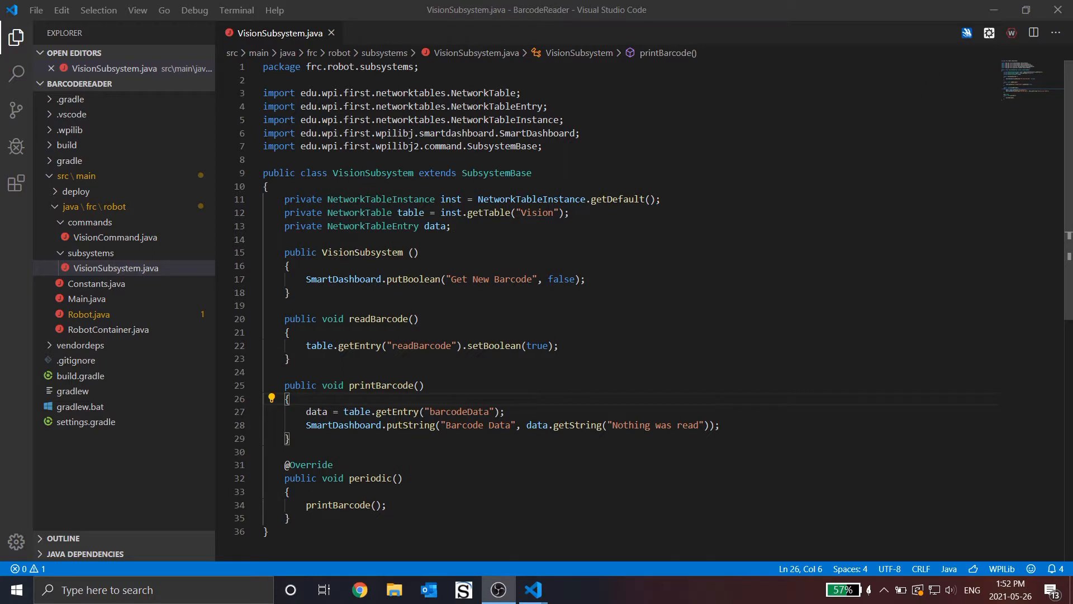
mouse_move(967, 33)
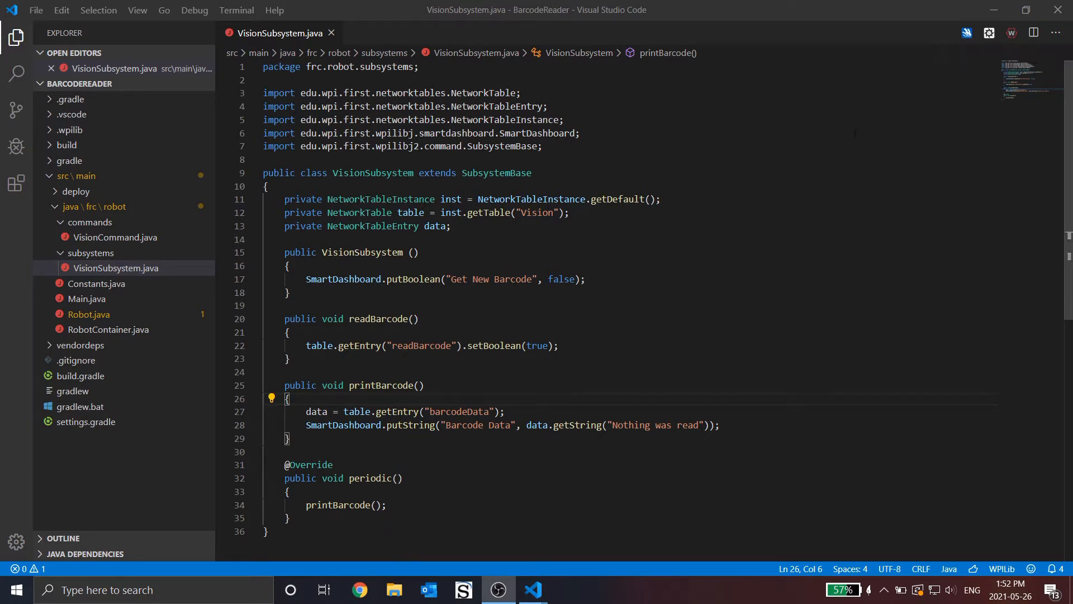
mouse_move(968, 33)
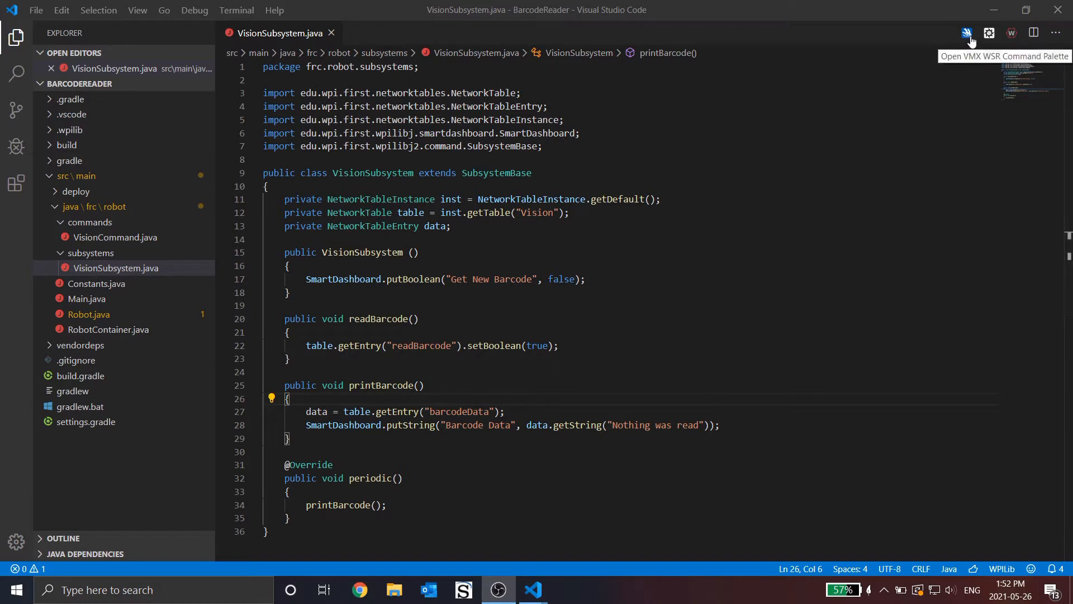
mouse_move(15, 185)
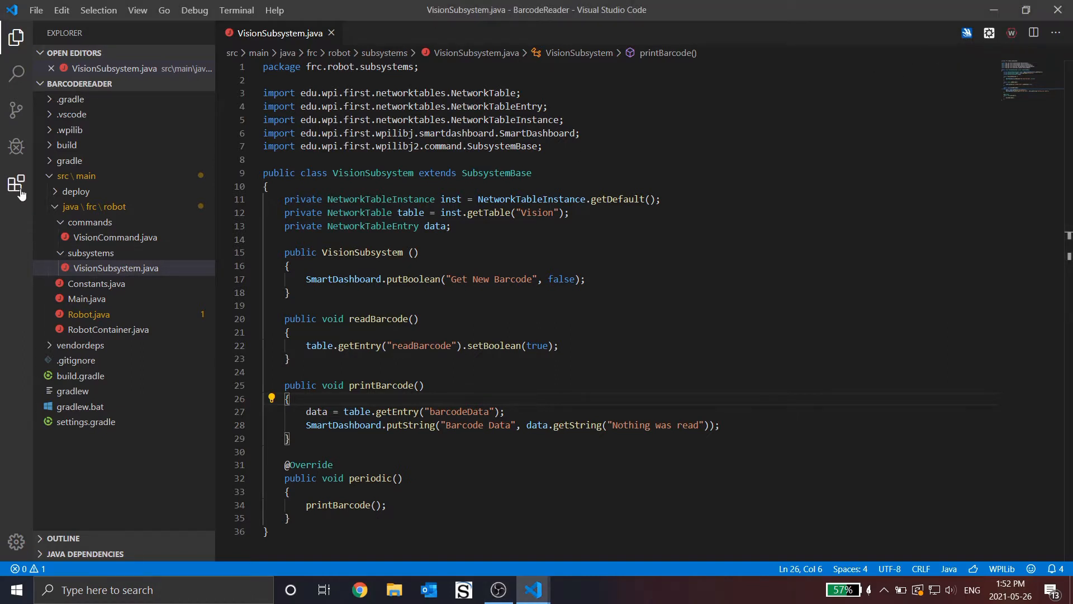
- Confirm the WSR VMX extension is installed and set the project's deploy target to VMX
left_click(17, 184)
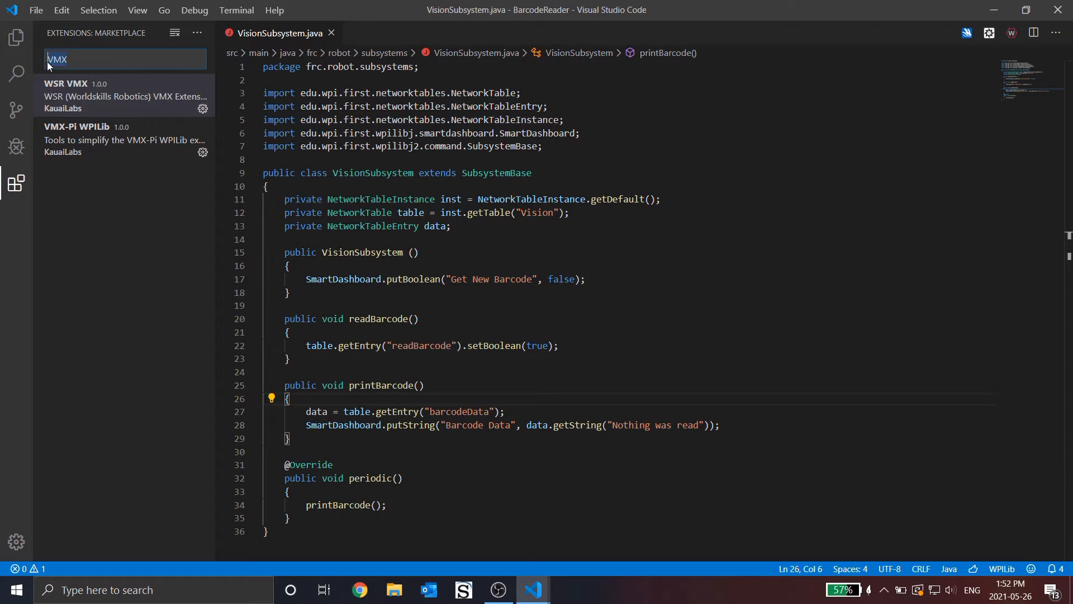
mouse_move(103, 96)
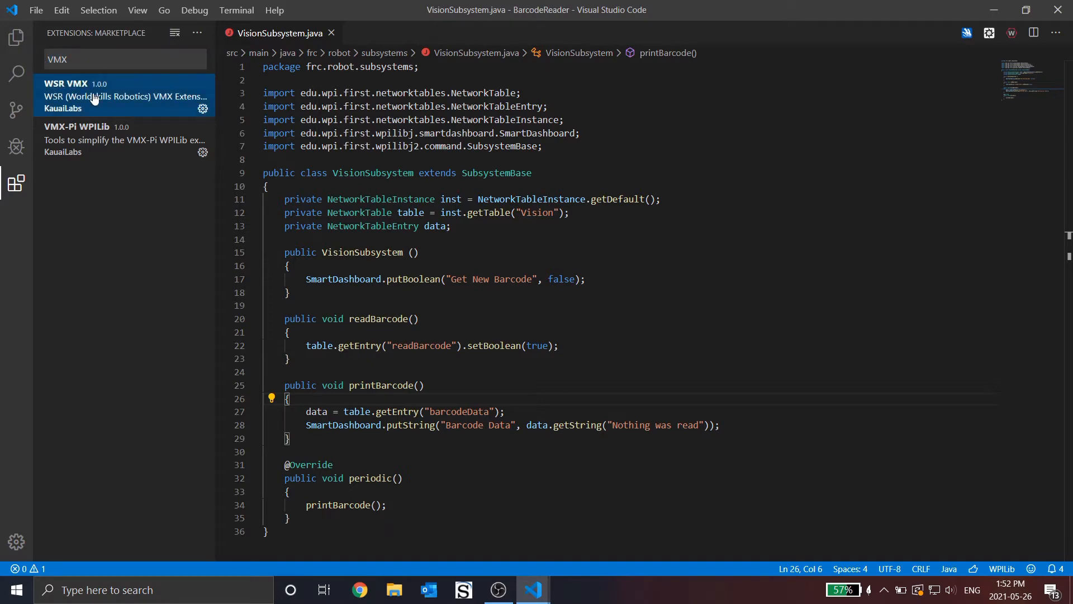
left_click(103, 97)
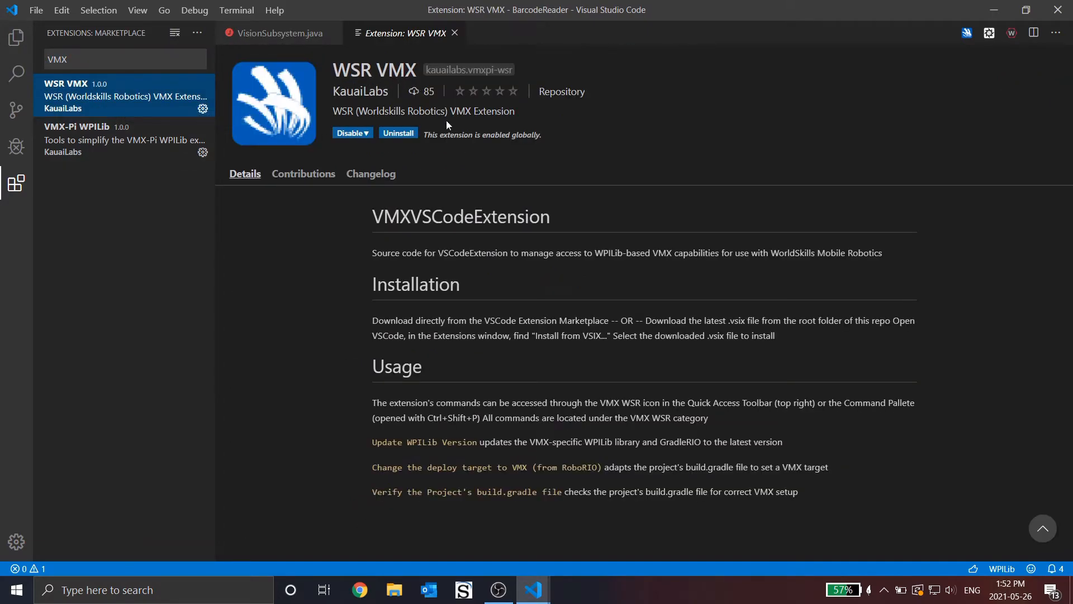
left_click(276, 32)
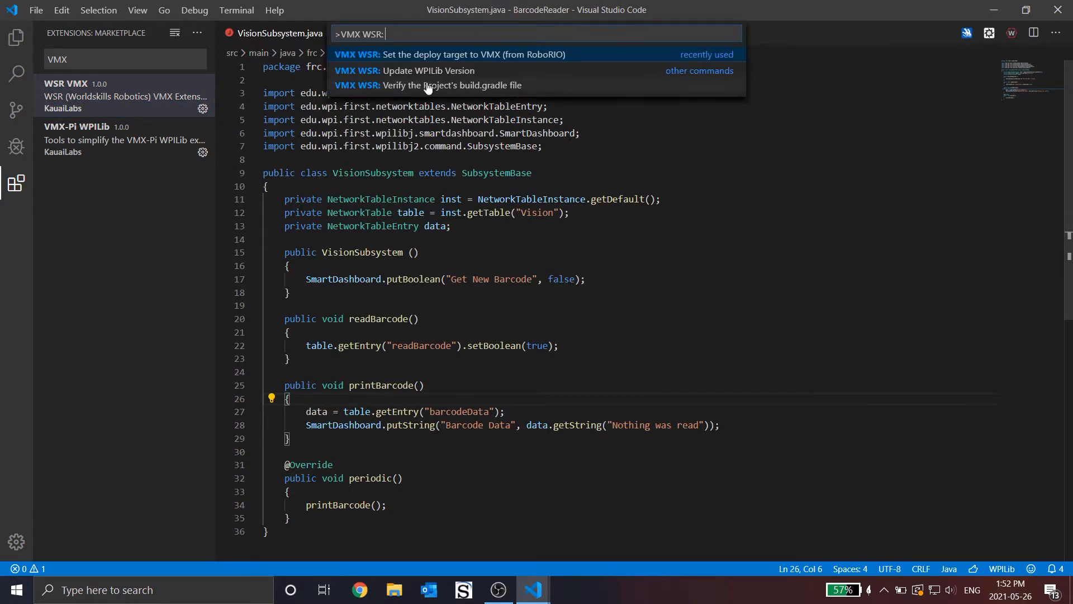
mouse_move(503, 54)
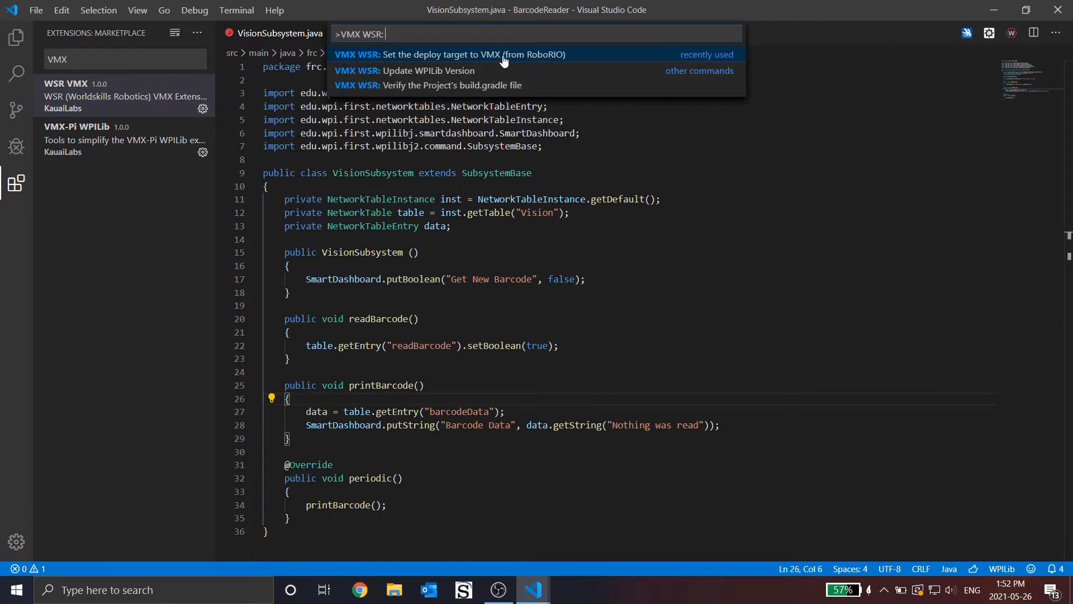
left_click(468, 53)
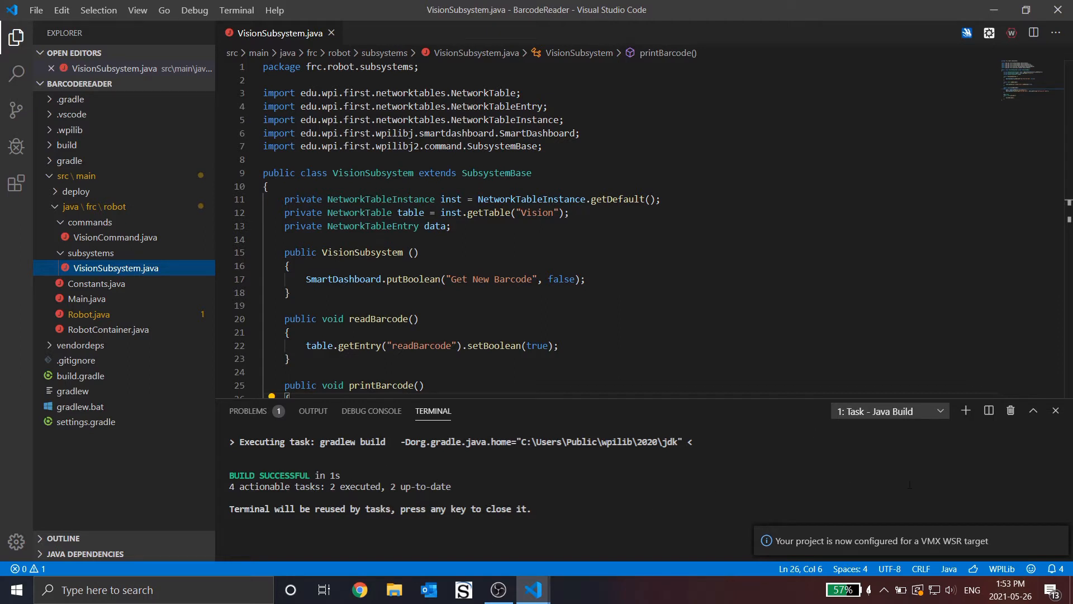
mouse_move(1047, 548)
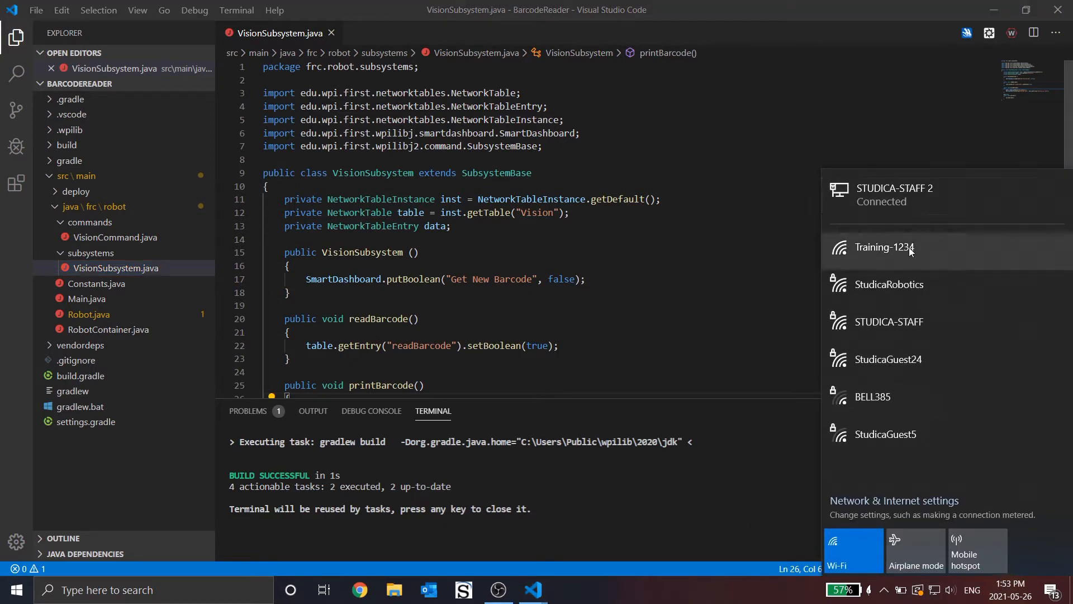
mouse_move(915, 255)
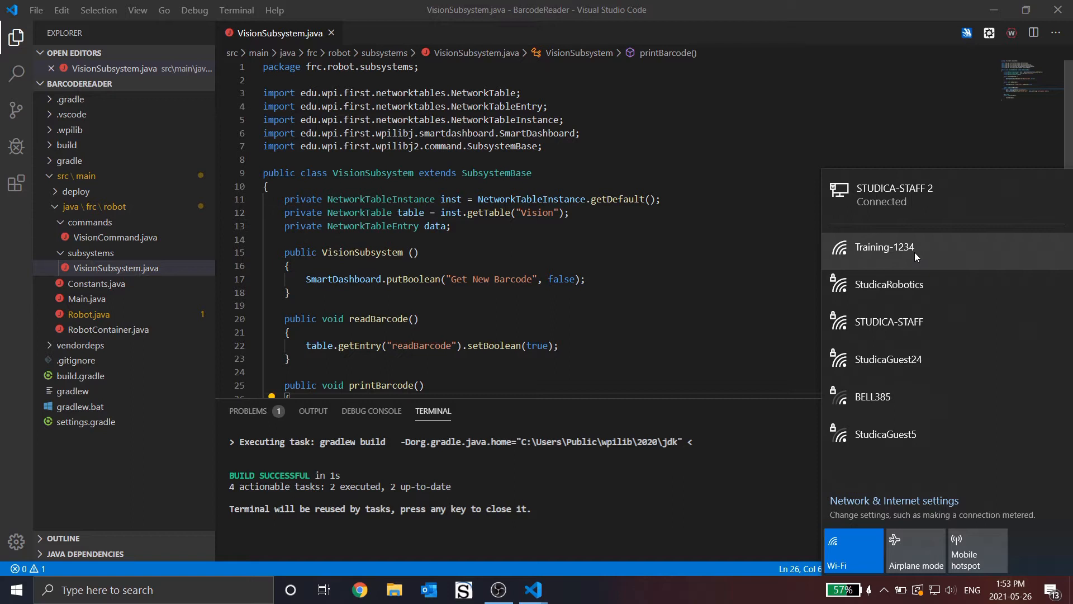
- Connect to the Training-1234 Wi-Fi network for the robot
left_click(884, 247)
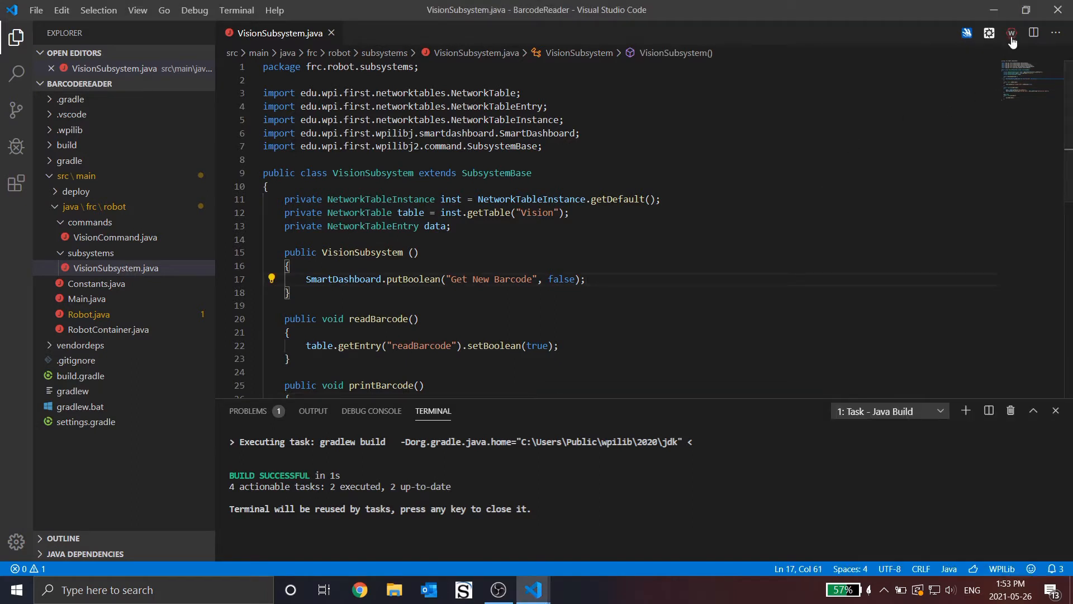
- Run WPILib: Deploy Robot Code and let the build finish successfully
left_click(1012, 32)
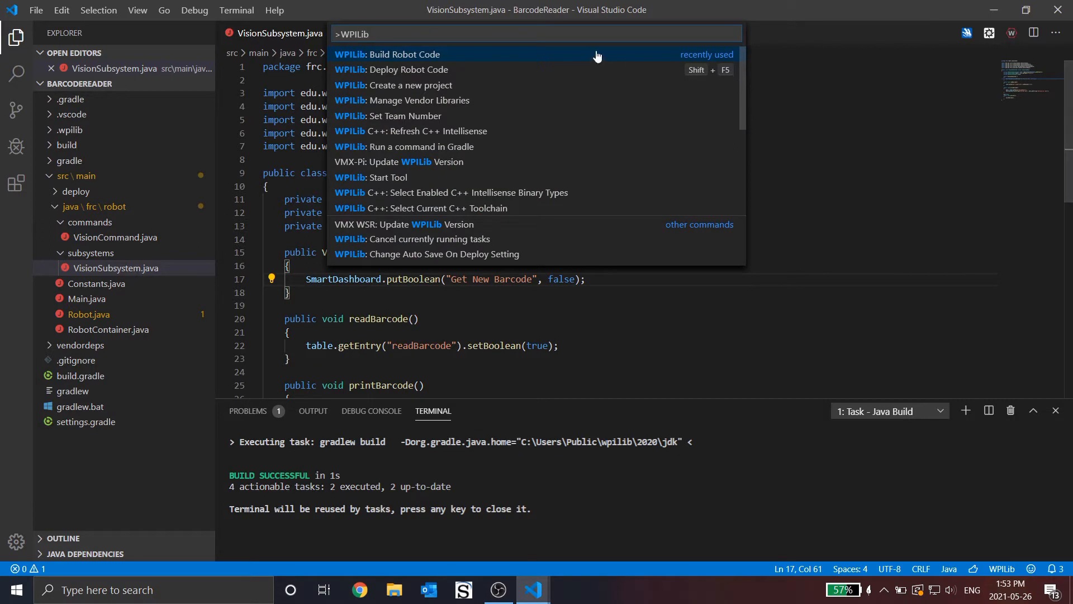
type("depl")
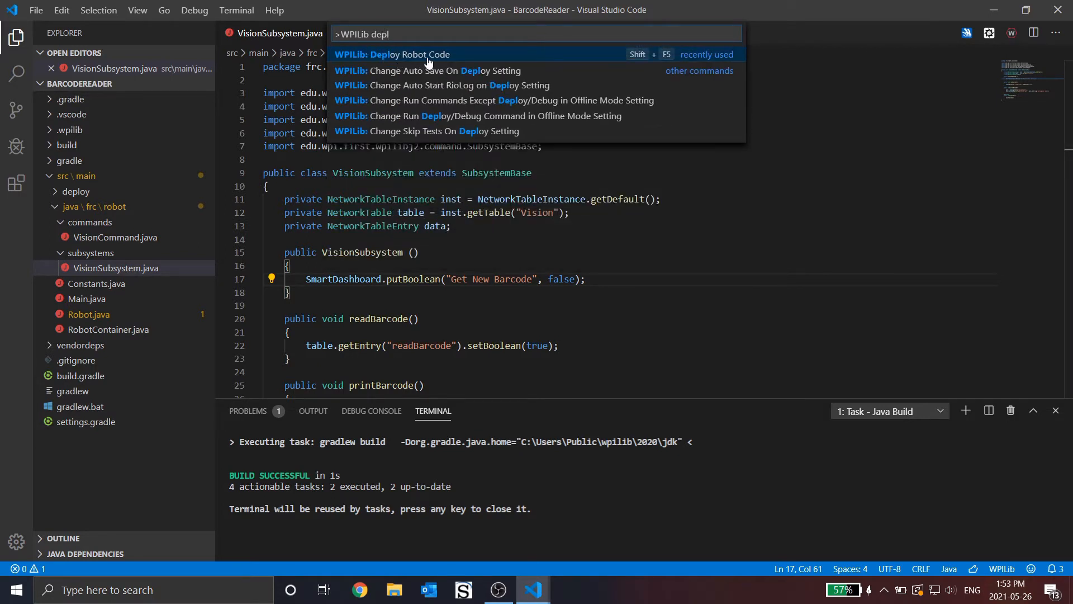
left_click(393, 53)
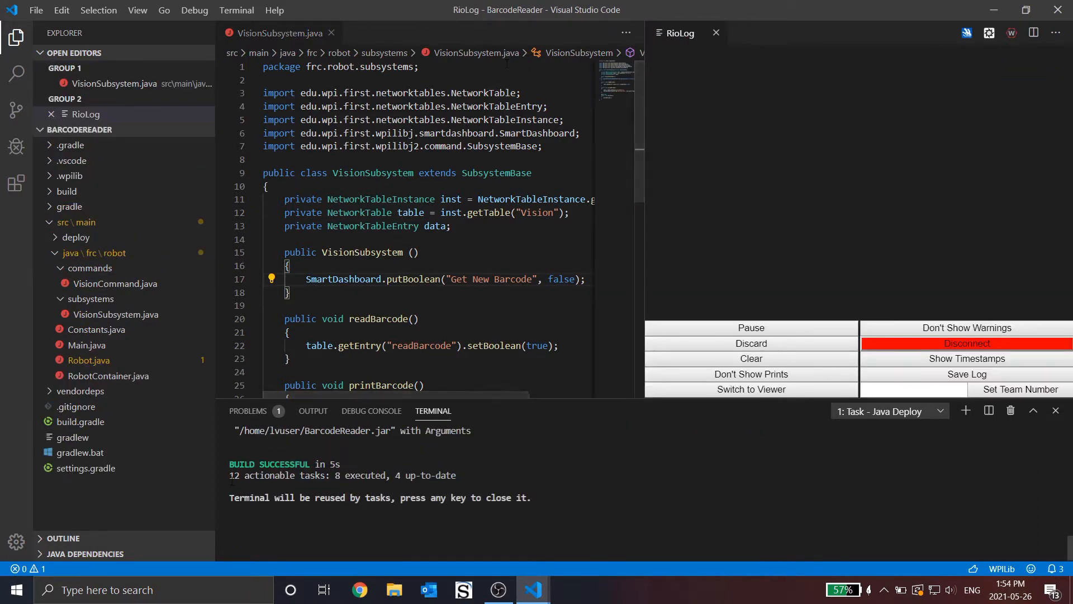
mouse_move(666, 246)
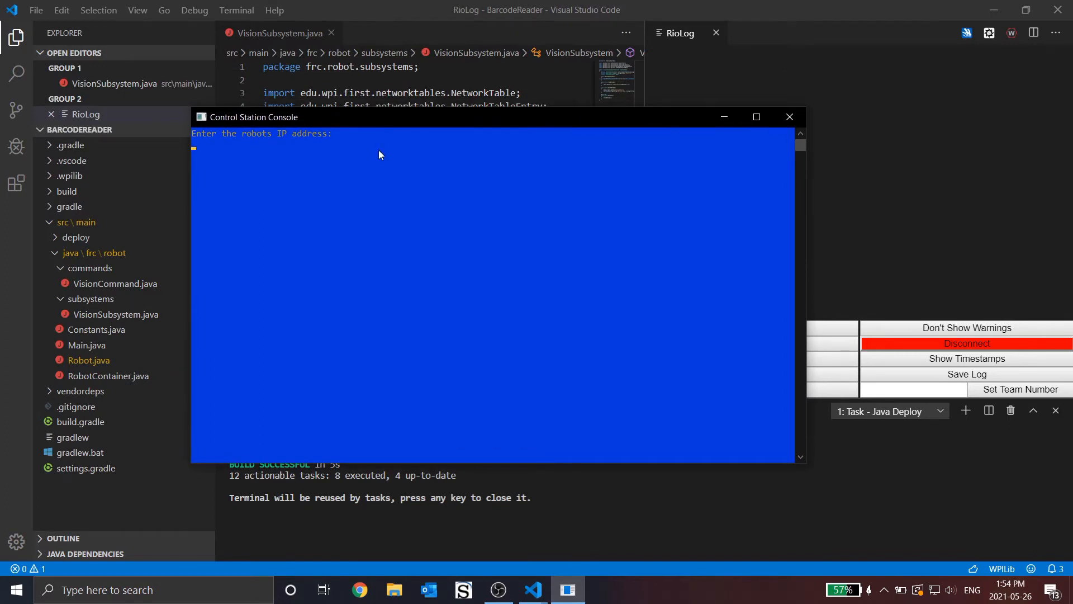
- Enter the robot IP address starting 10.12. in the Control Station Console
type("10.12.")
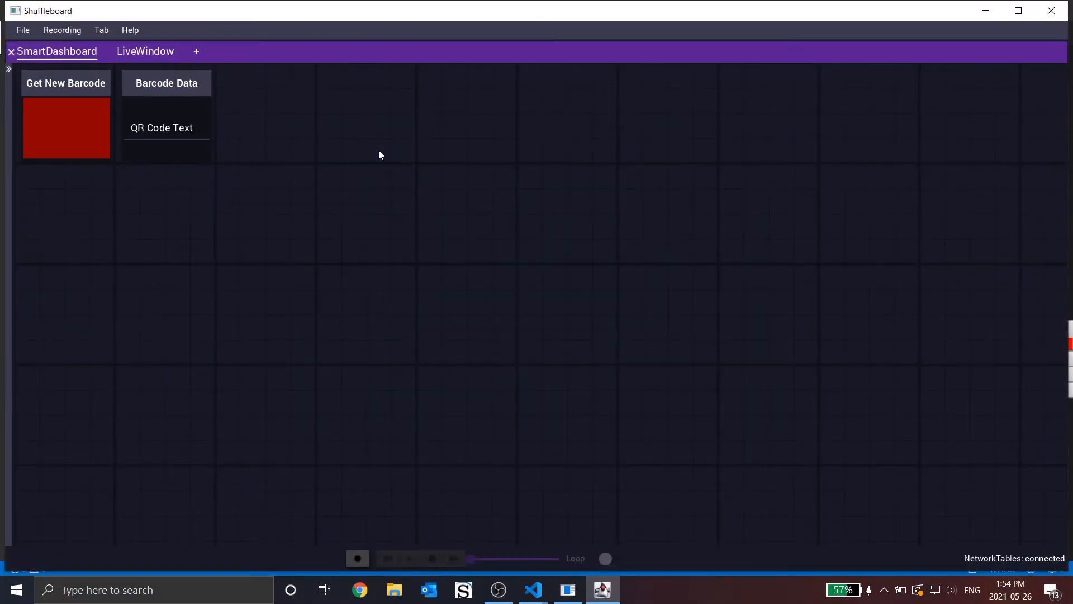
mouse_move(354, 176)
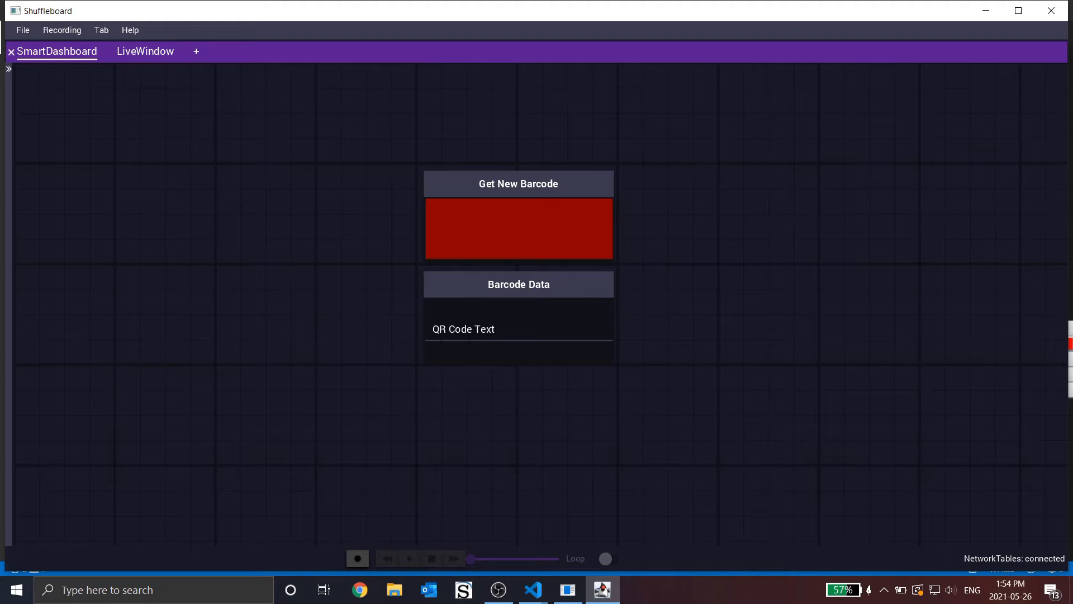
- Expand the NetworkTables sources pane and collapse the FMSInfo table entries
left_click(8, 68)
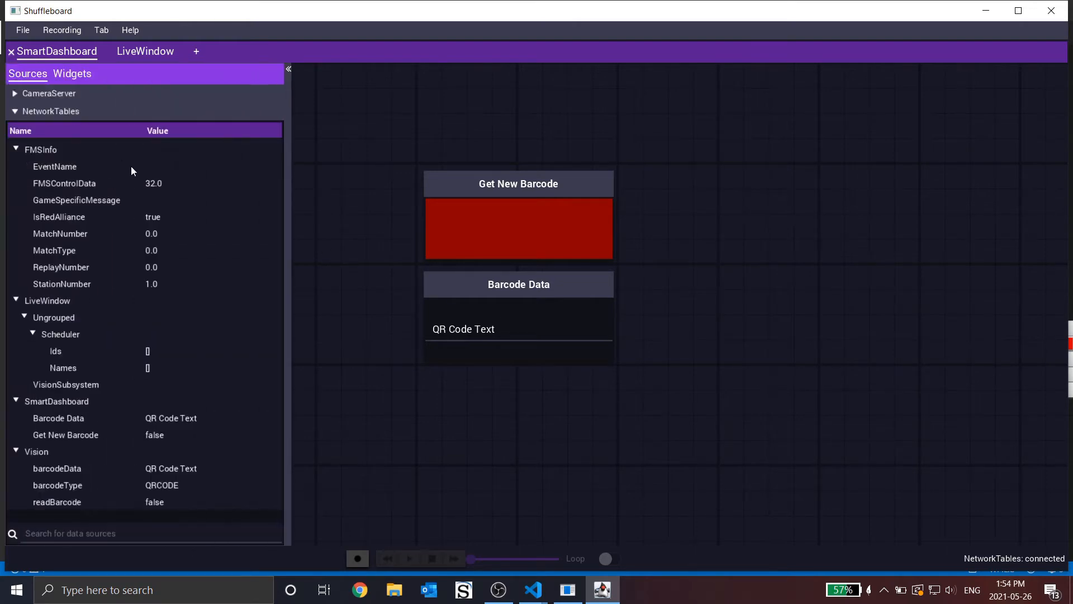
left_click(14, 148)
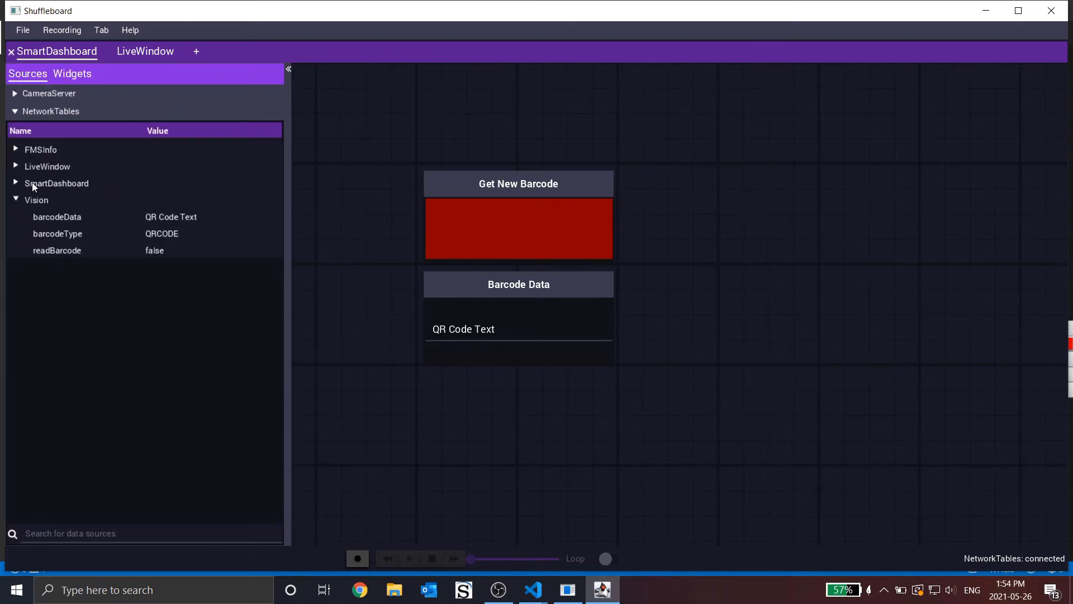
mouse_move(41, 207)
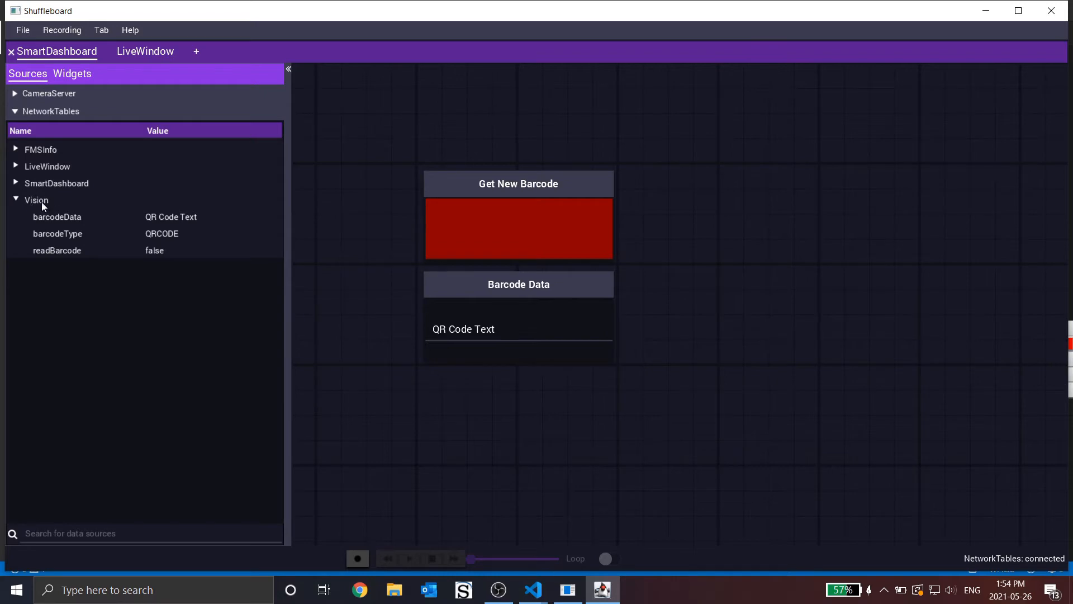
mouse_move(94, 228)
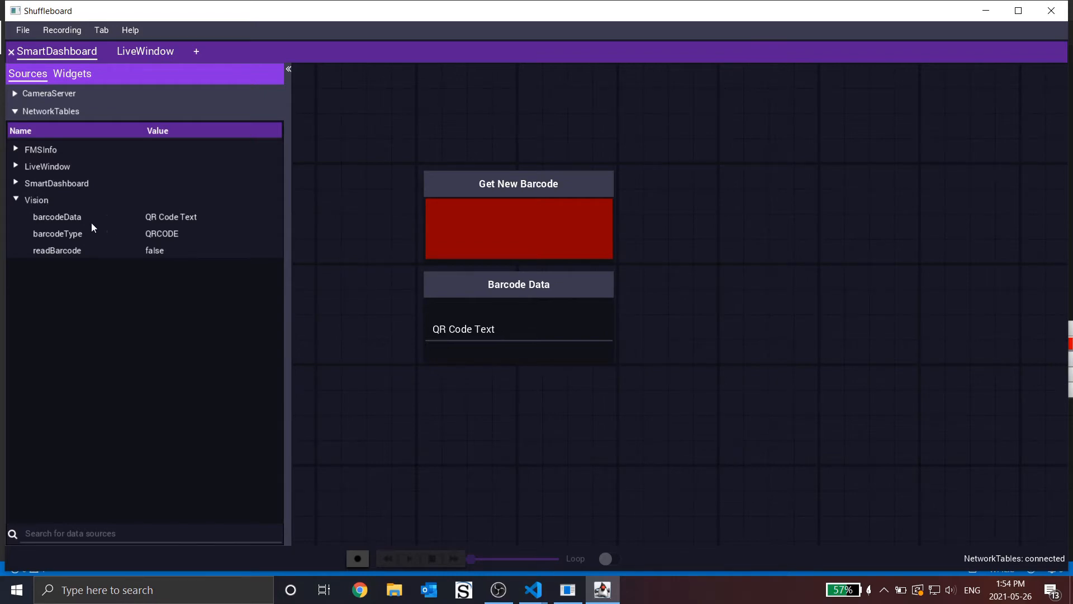
mouse_move(38, 259)
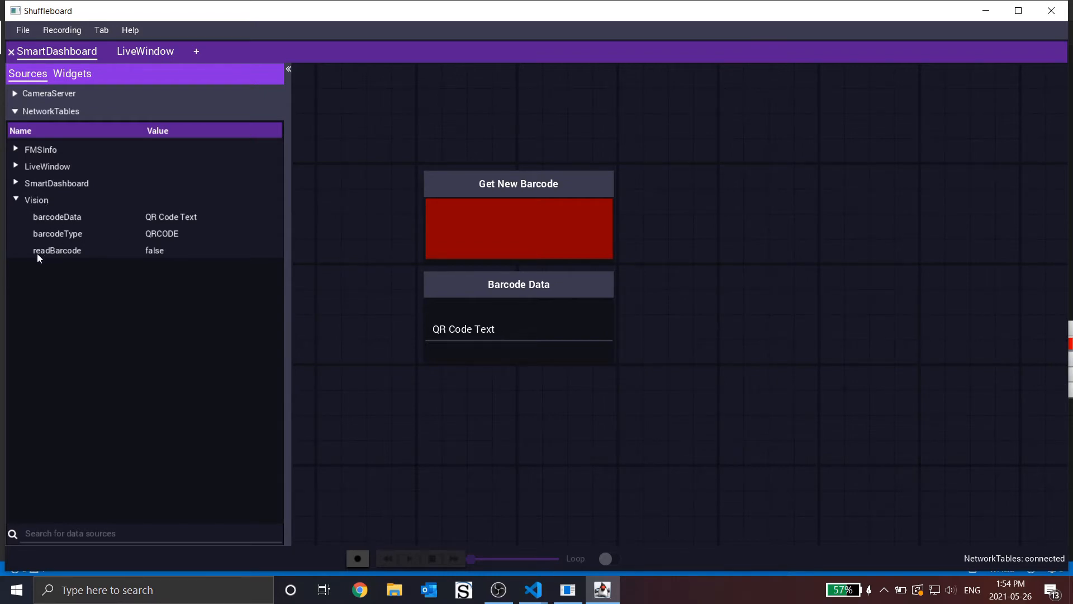
mouse_move(197, 284)
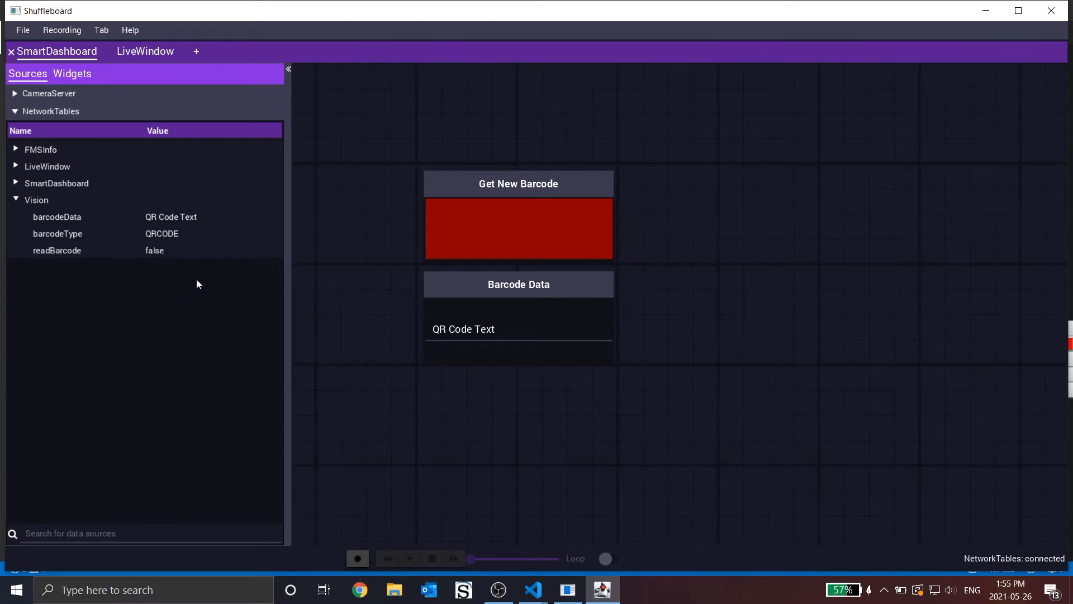
mouse_move(123, 257)
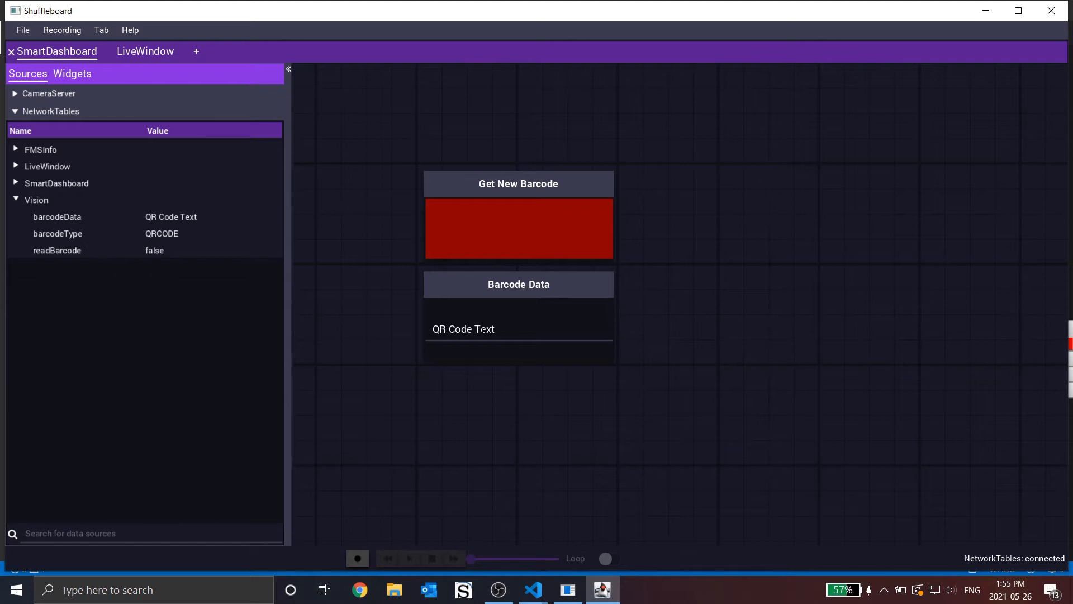
mouse_move(534, 230)
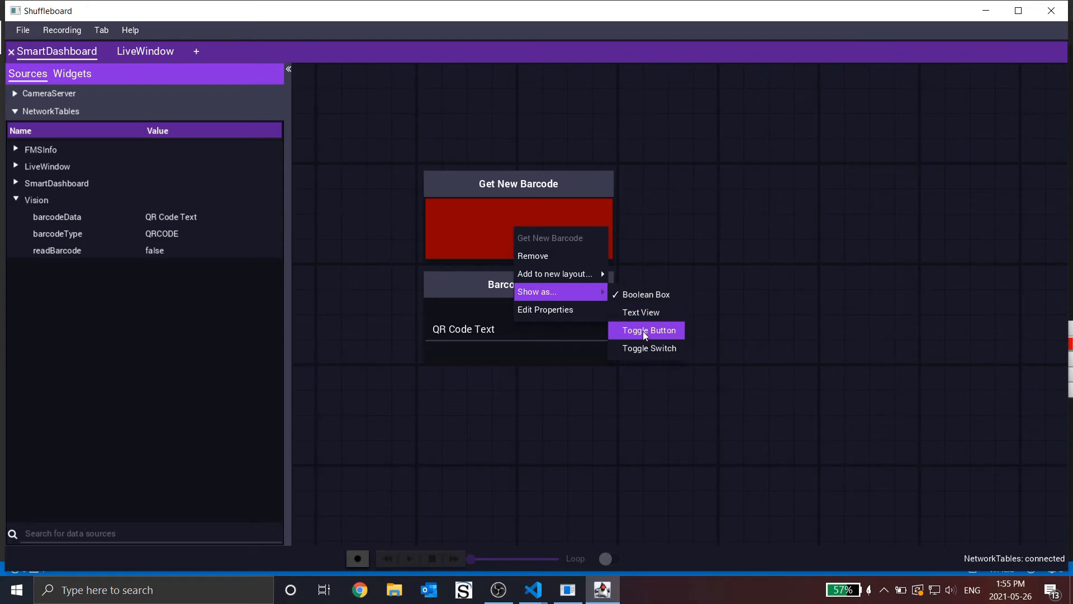
- Show Get New Barcode as a toggle button, then enable the robot in teleoperated mode
left_click(648, 330)
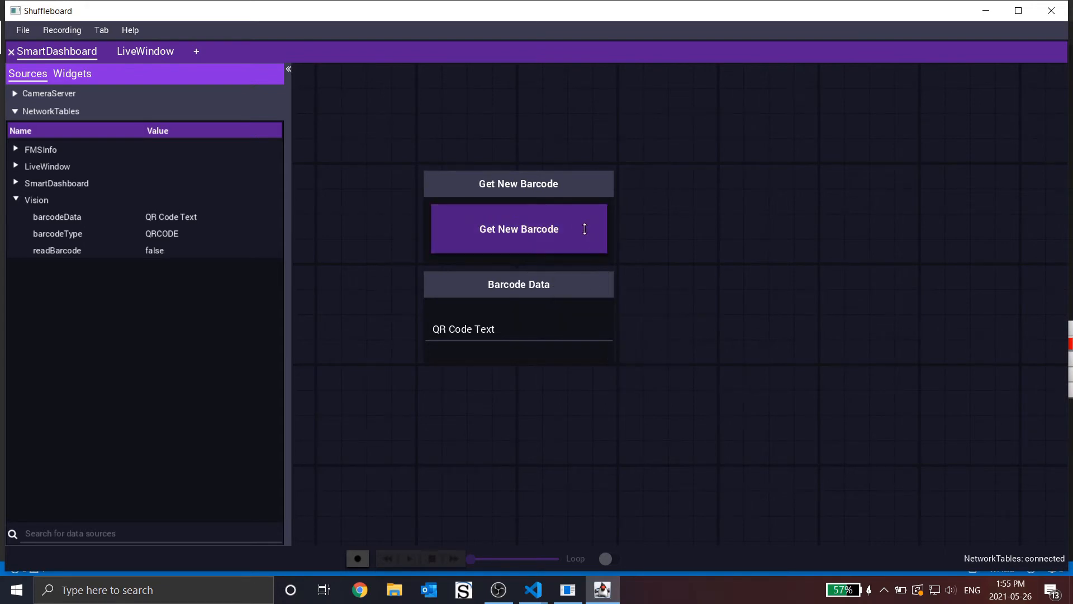
mouse_move(566, 288)
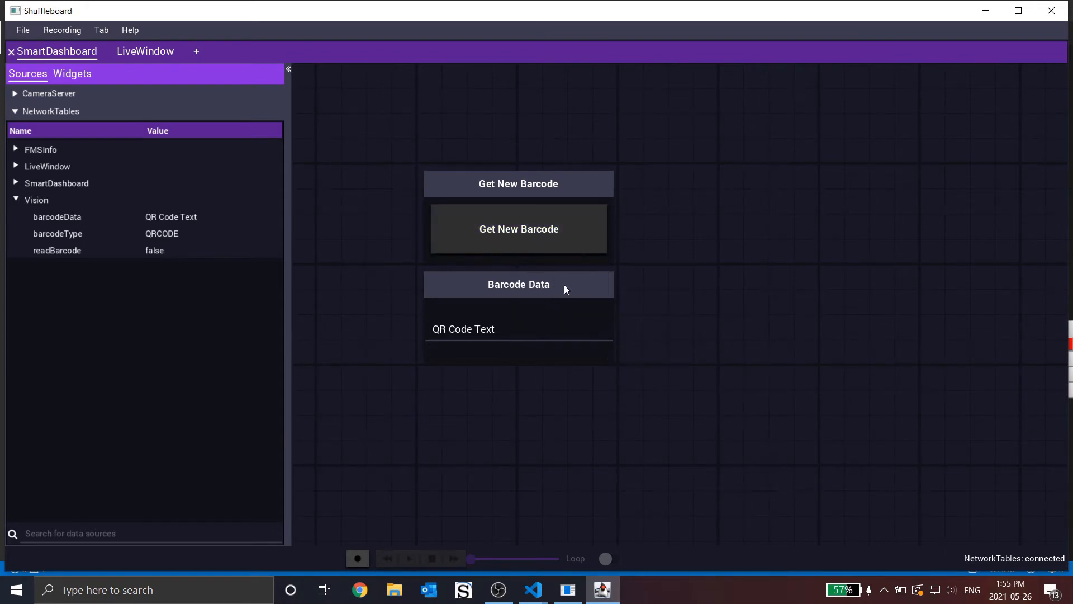
mouse_move(568, 450)
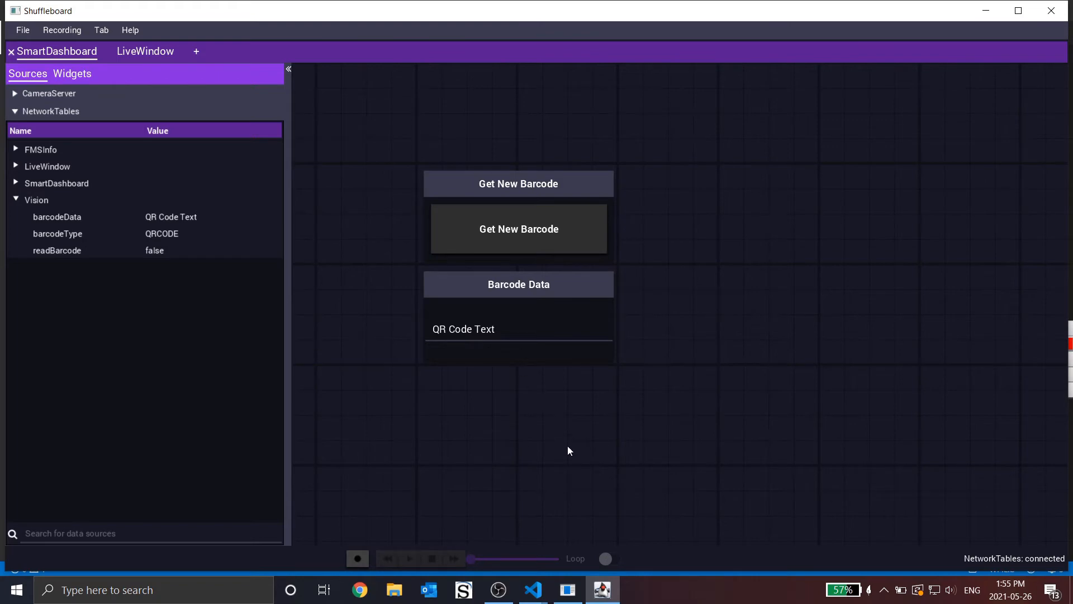
mouse_move(553, 258)
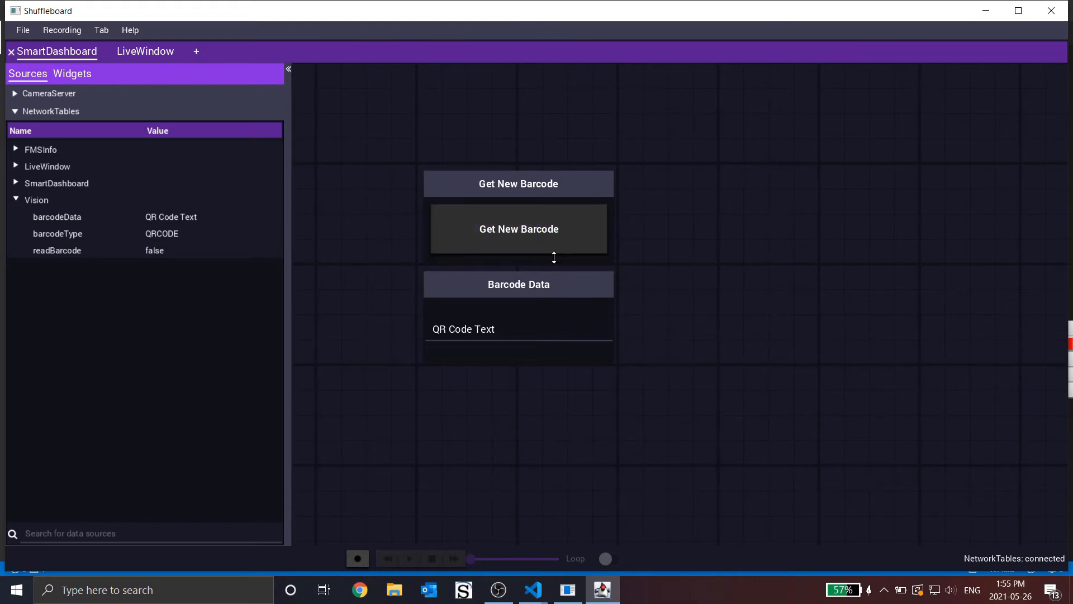
mouse_move(555, 548)
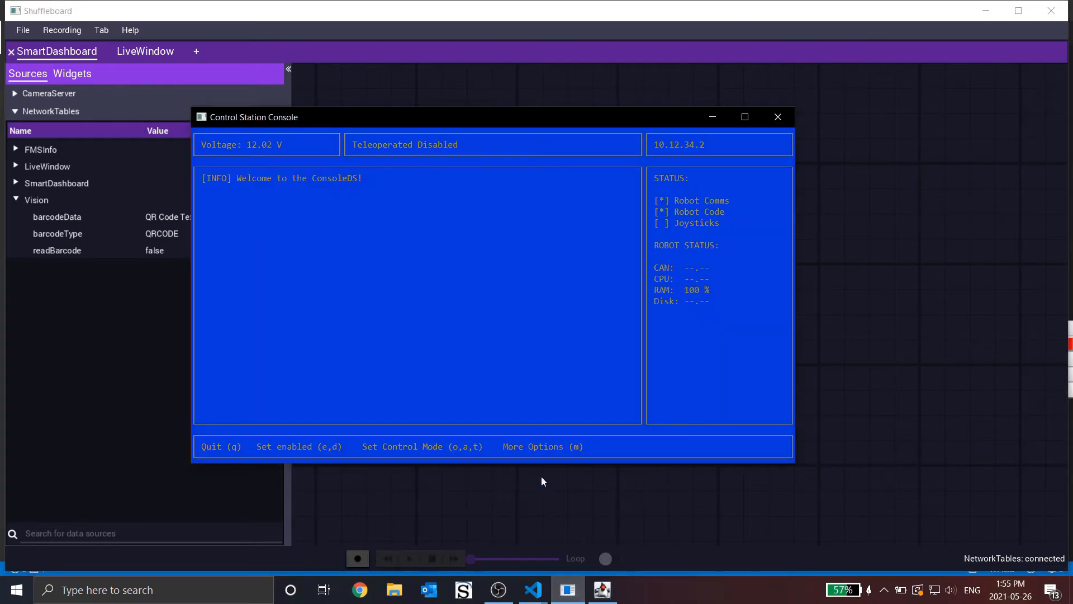
mouse_move(438, 238)
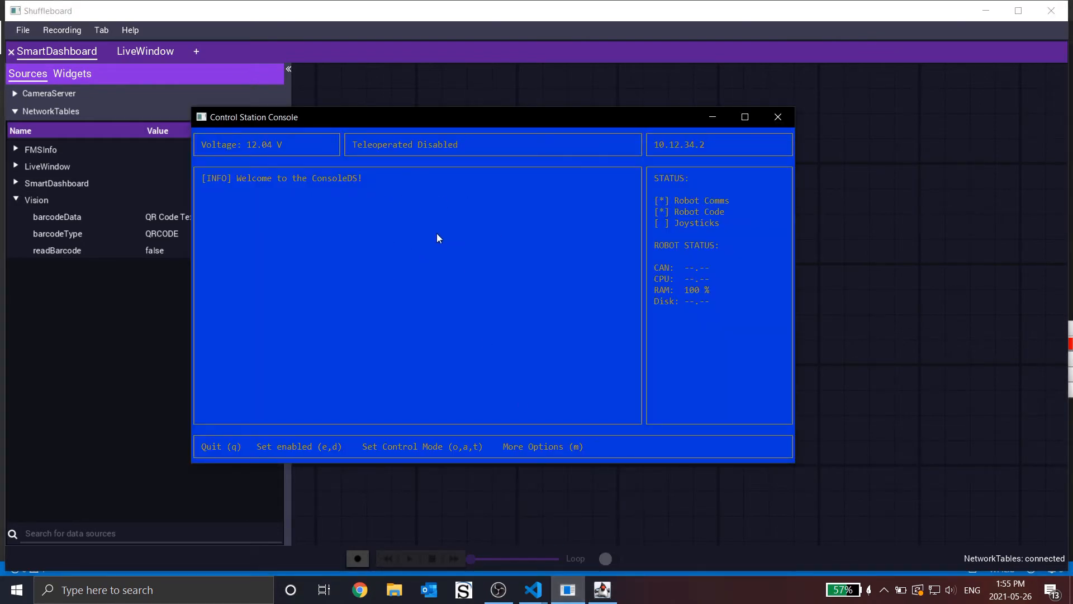
mouse_move(451, 268)
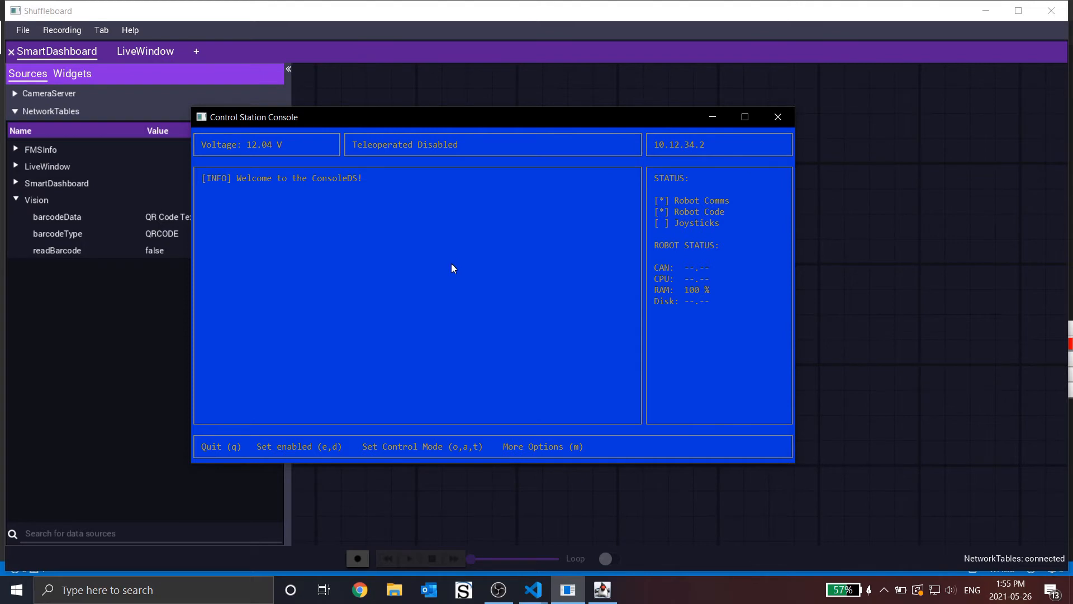
key("e")
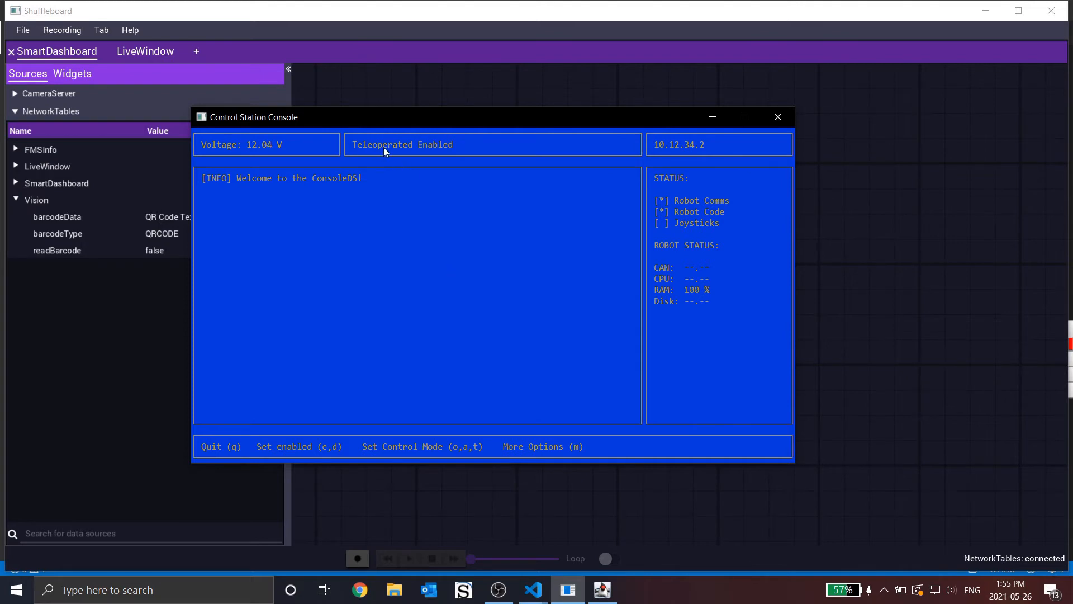
mouse_move(618, 91)
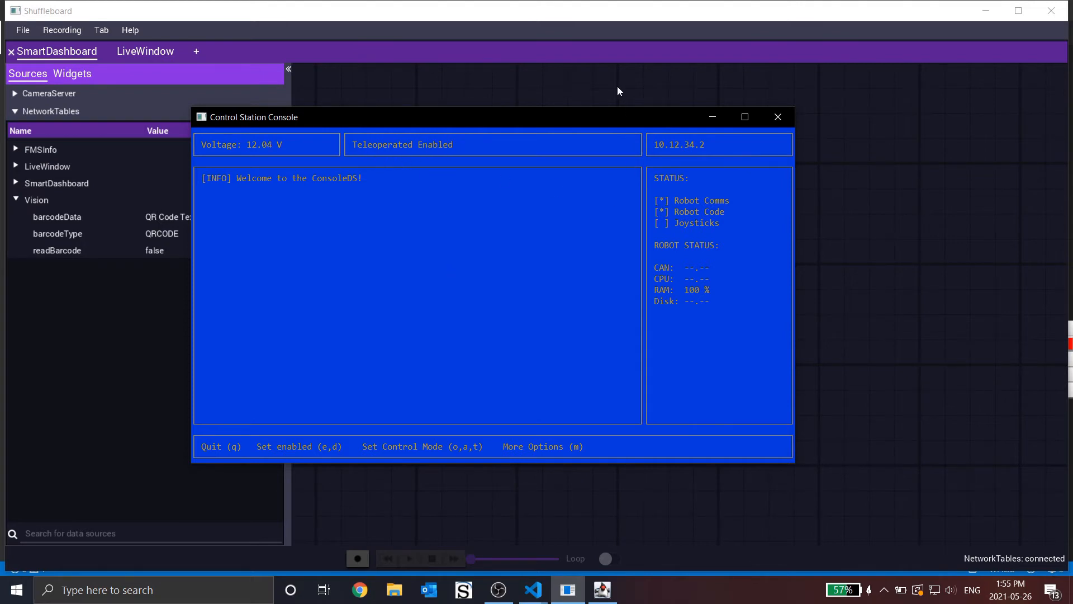
- Bring the Shuffleboard dashboard back in front to watch Barcode Data update
left_click(776, 116)
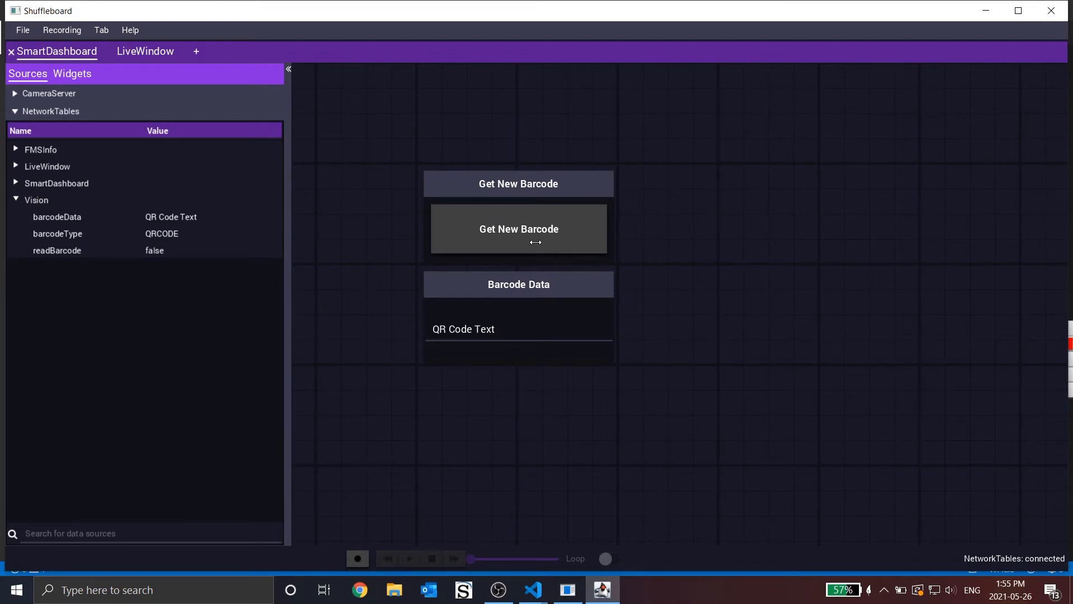
mouse_move(535, 252)
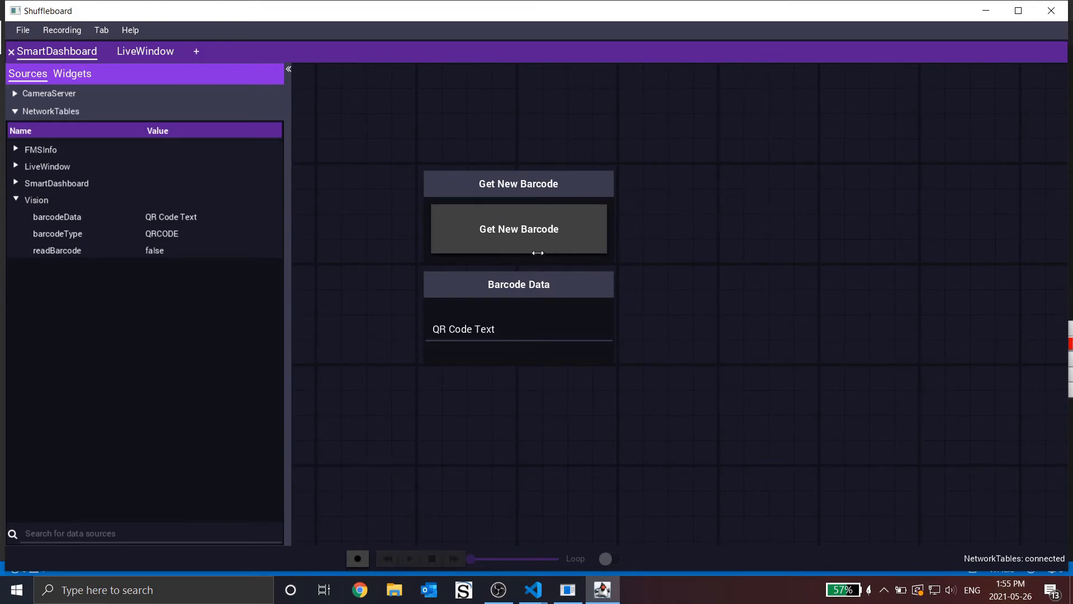
mouse_move(567, 259)
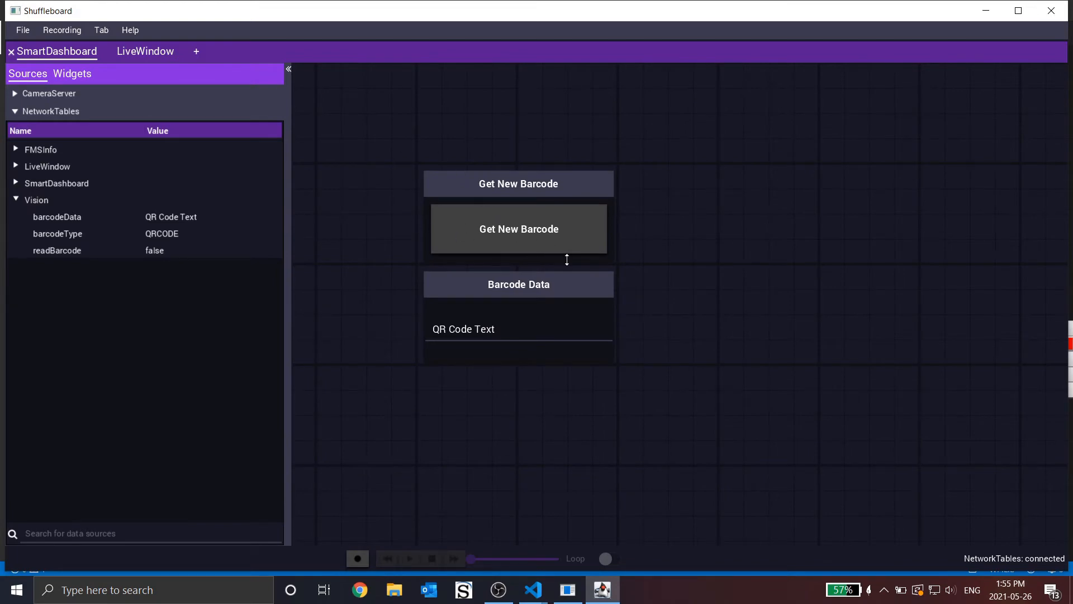
mouse_move(522, 228)
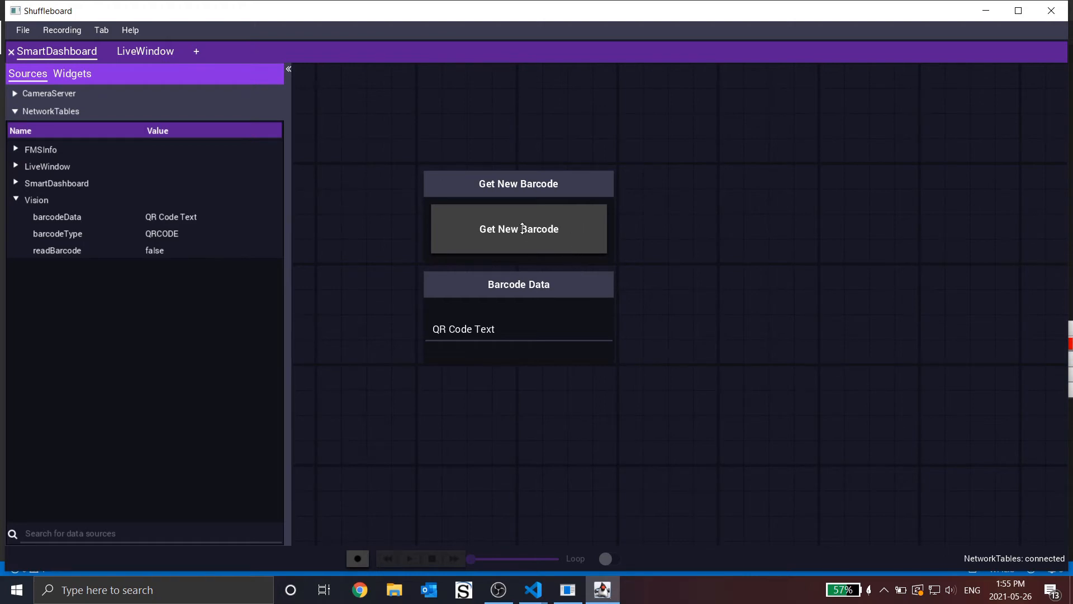
mouse_move(151, 255)
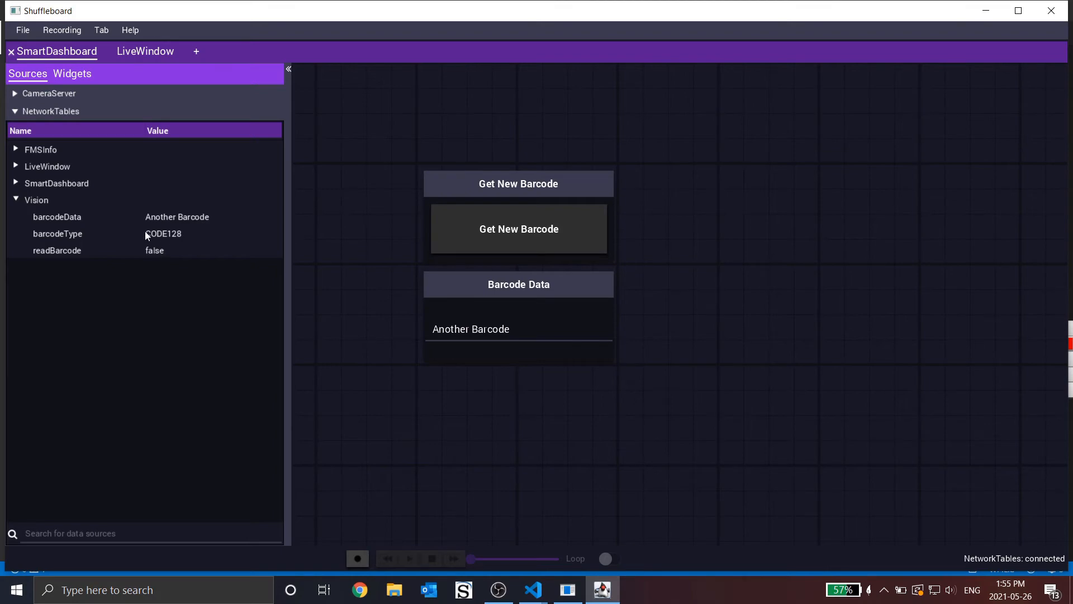
mouse_move(158, 235)
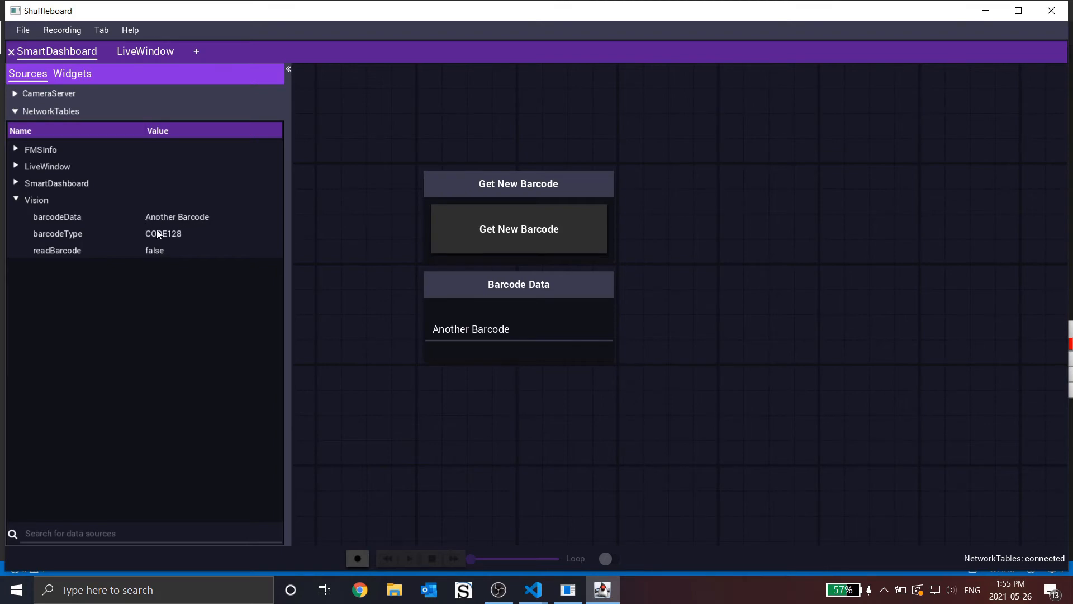
mouse_move(178, 256)
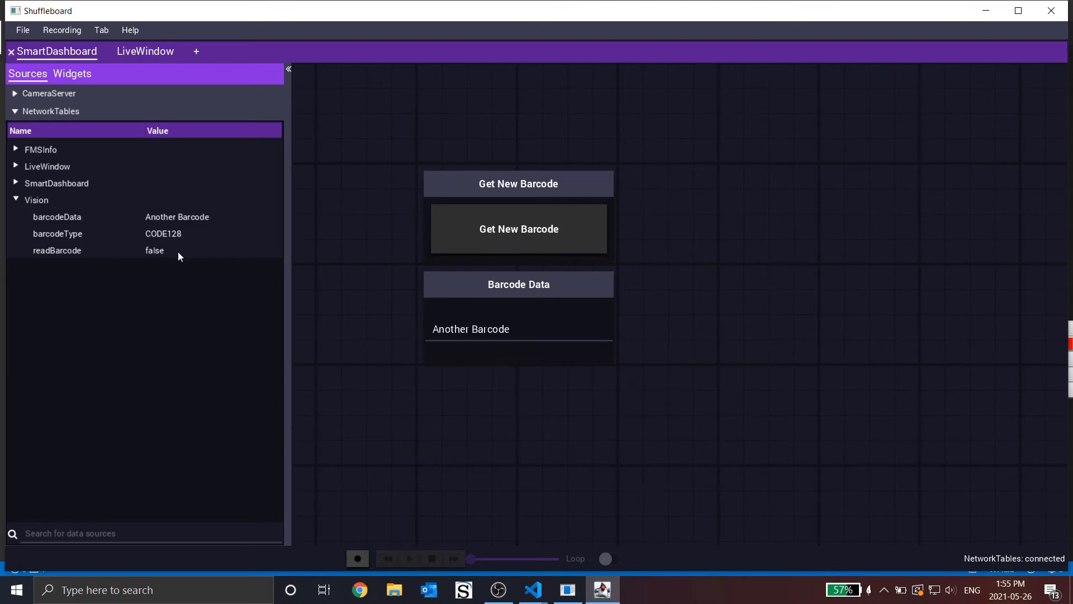
mouse_move(180, 242)
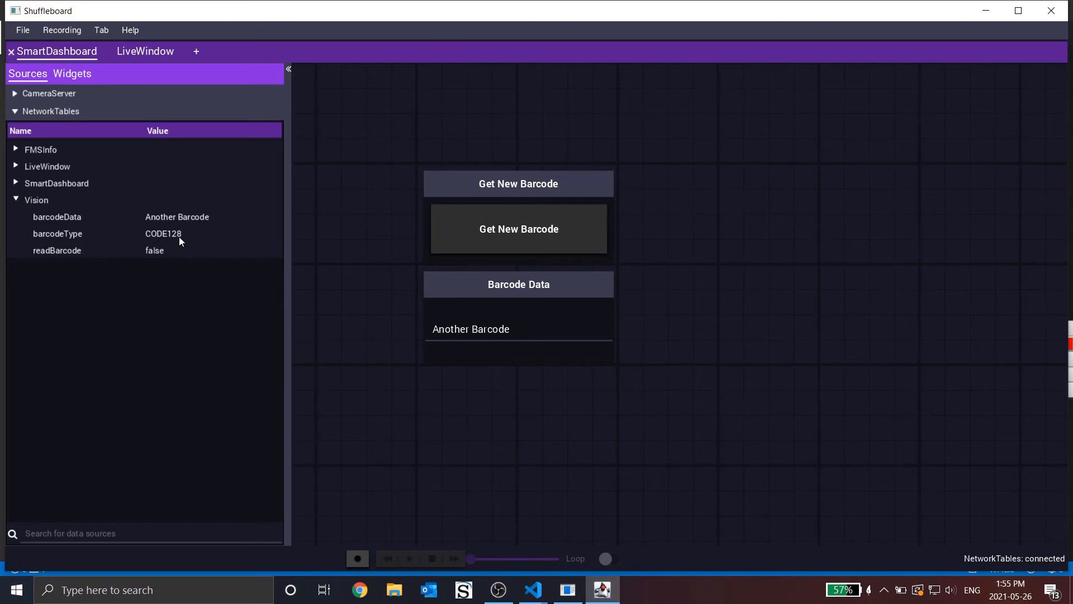
mouse_move(188, 237)
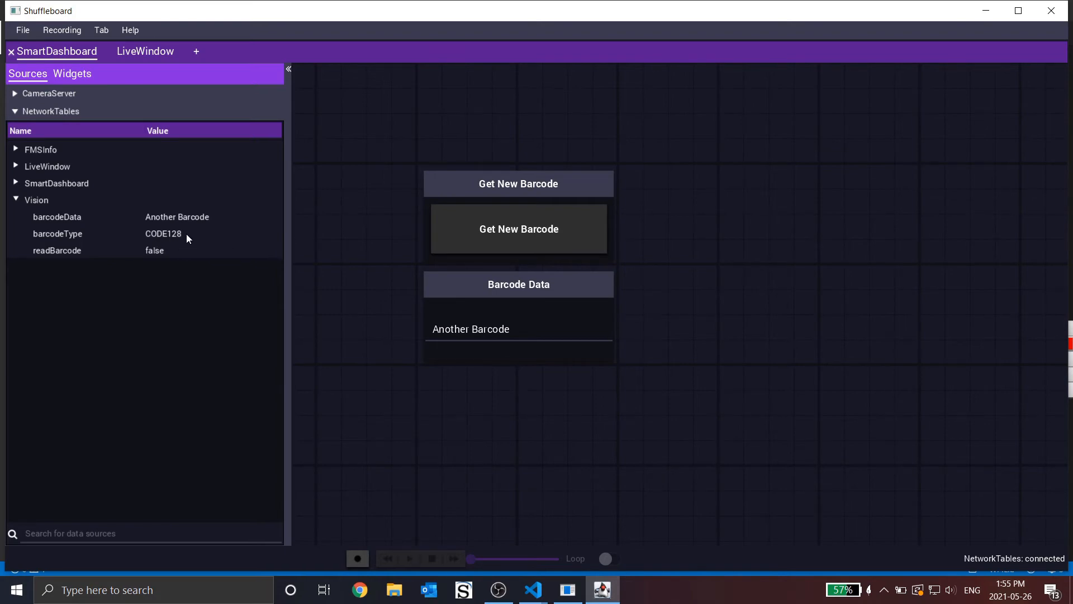
mouse_move(483, 299)
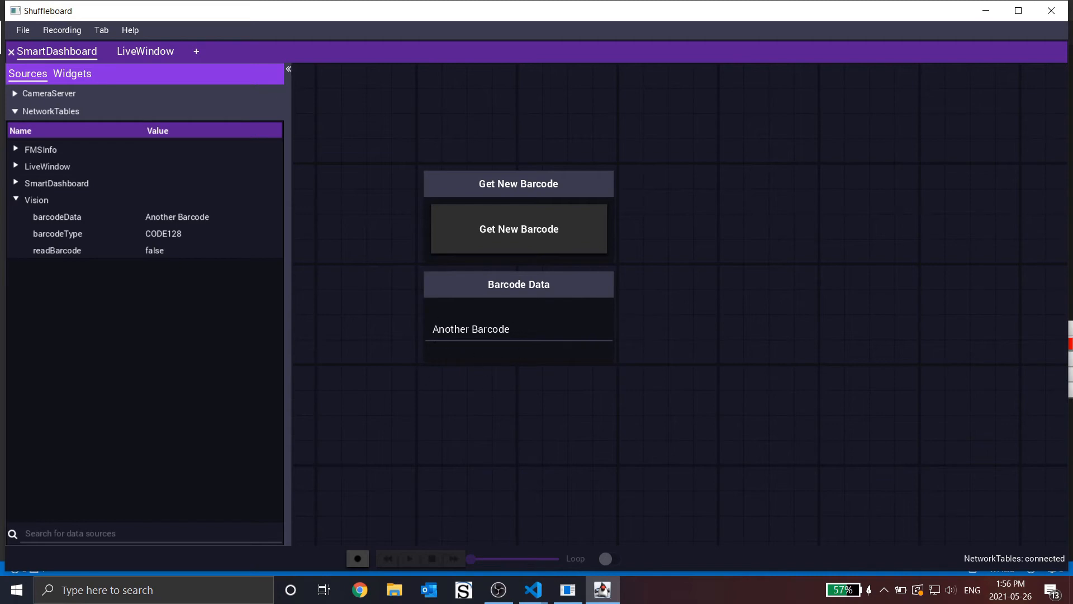
mouse_move(497, 322)
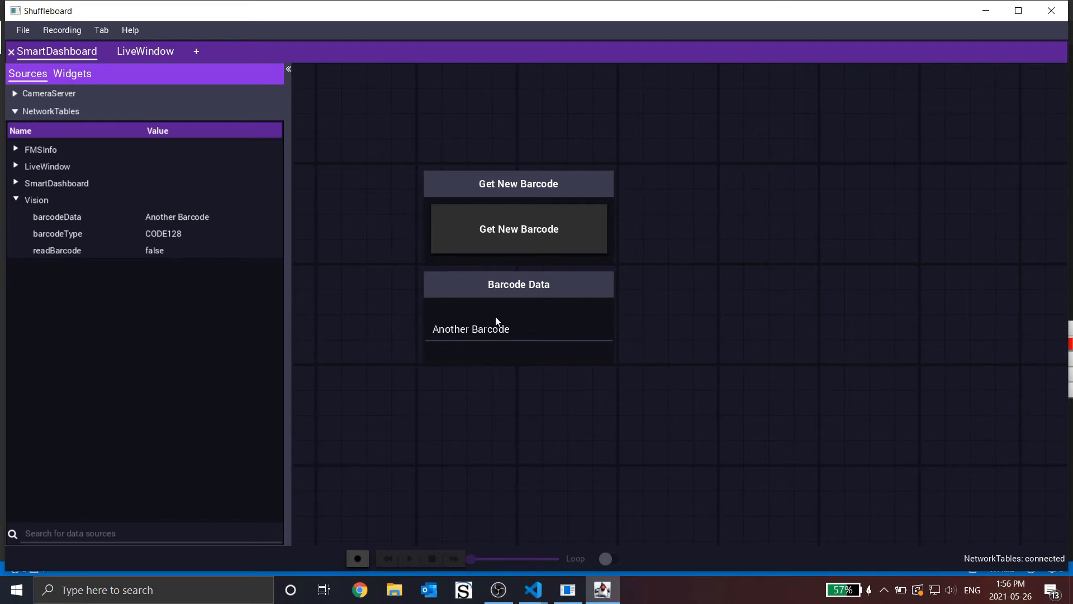
mouse_move(469, 246)
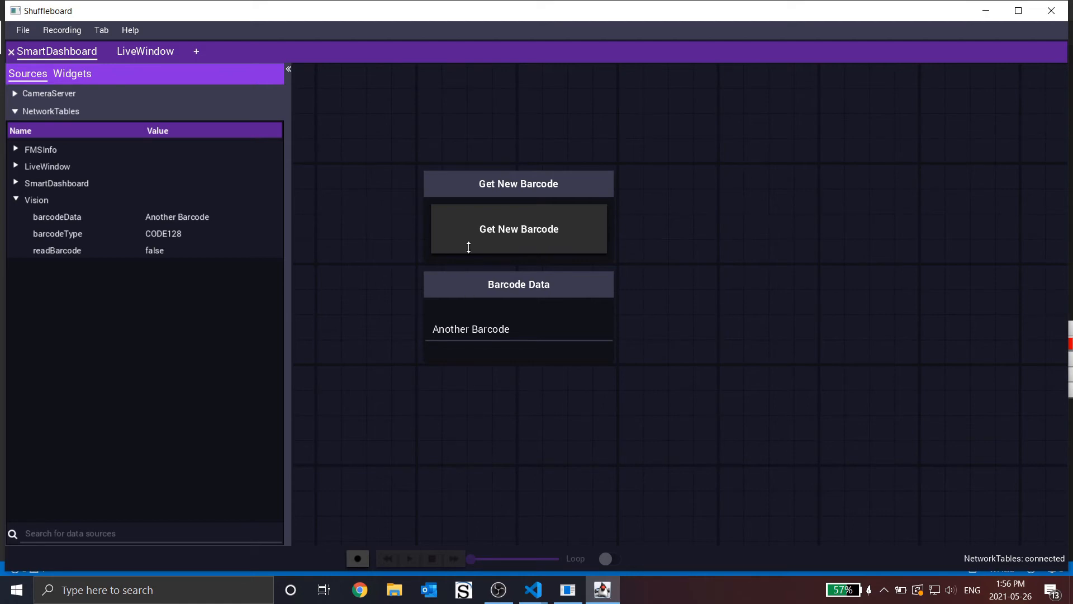
mouse_move(581, 237)
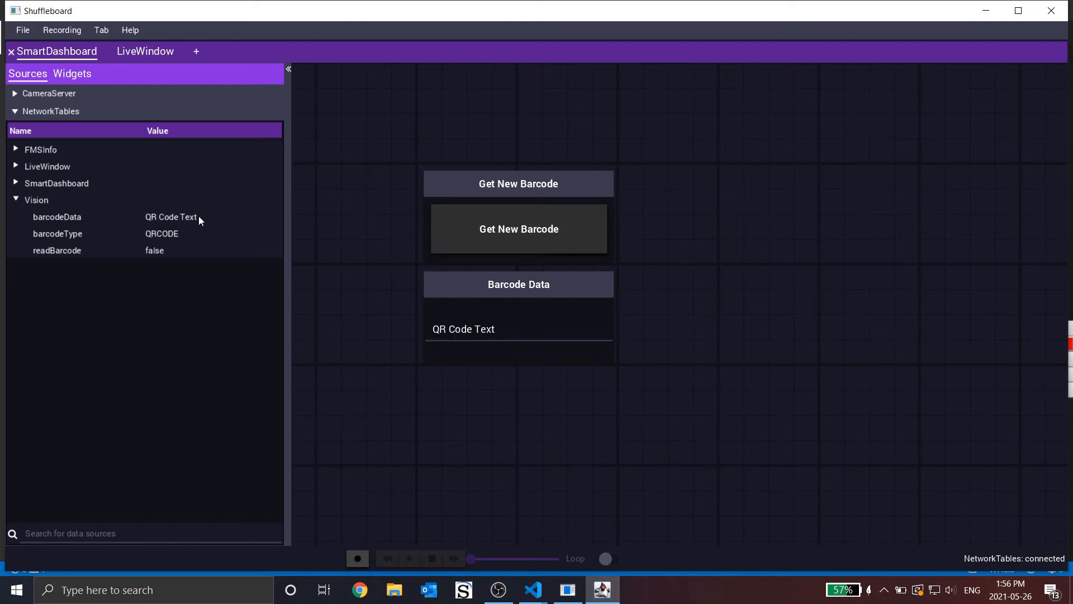
mouse_move(194, 267)
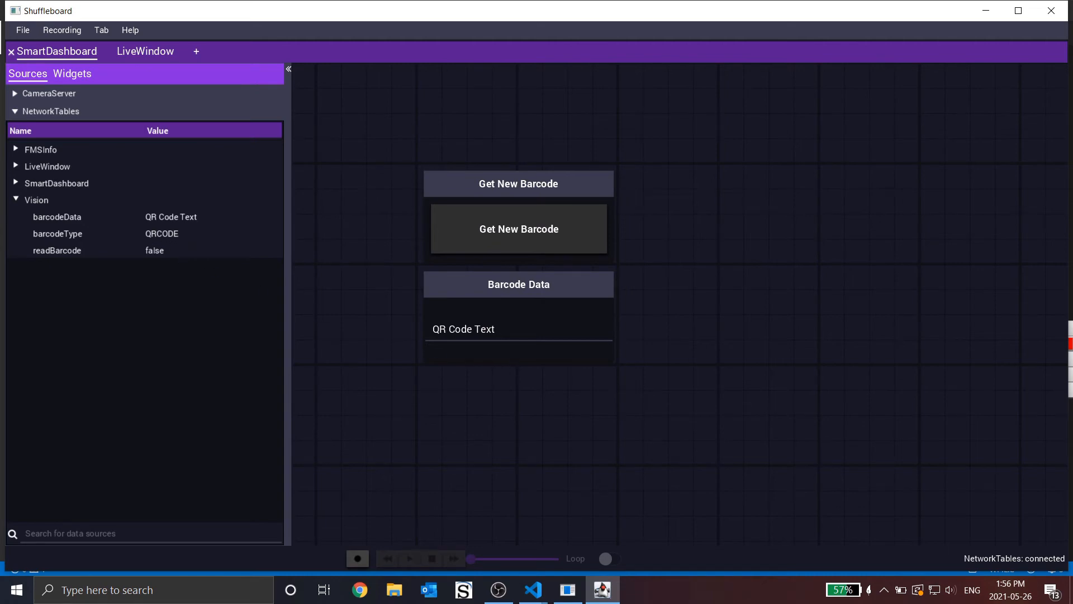
mouse_move(440, 355)
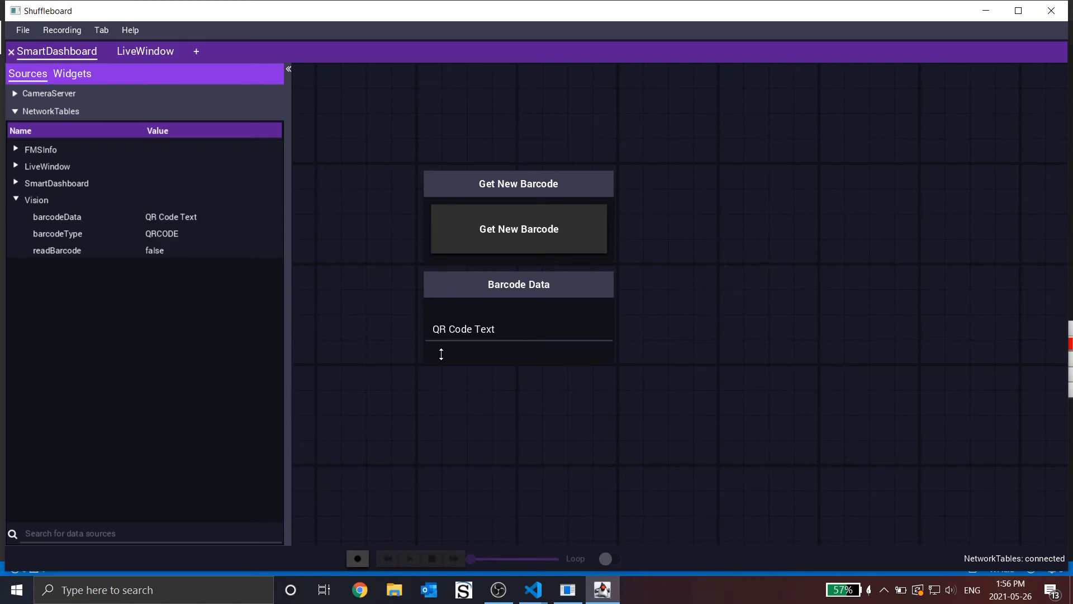
mouse_move(200, 241)
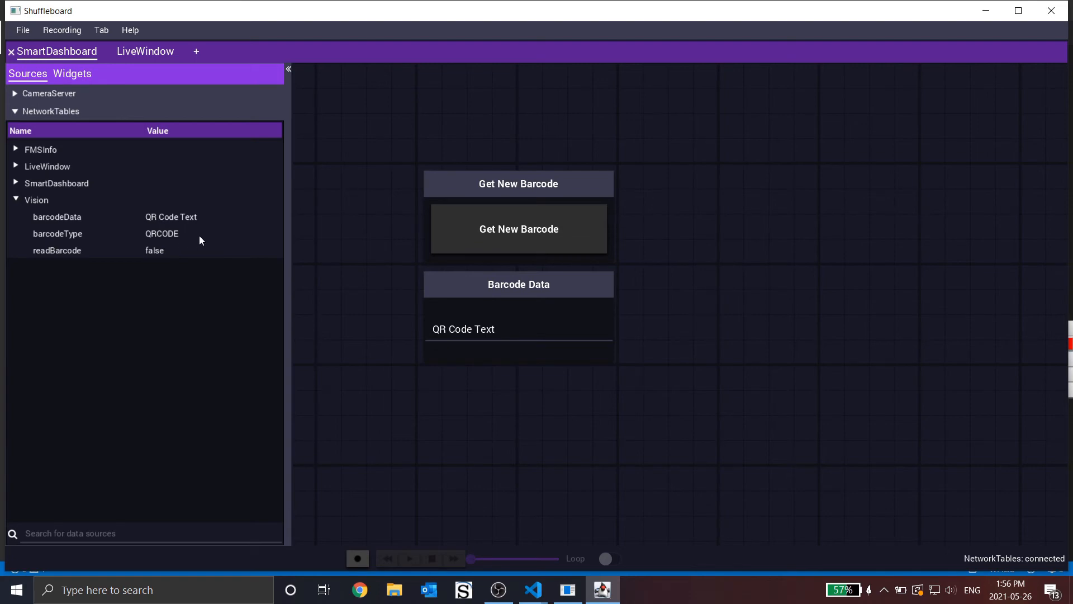
mouse_move(417, 297)
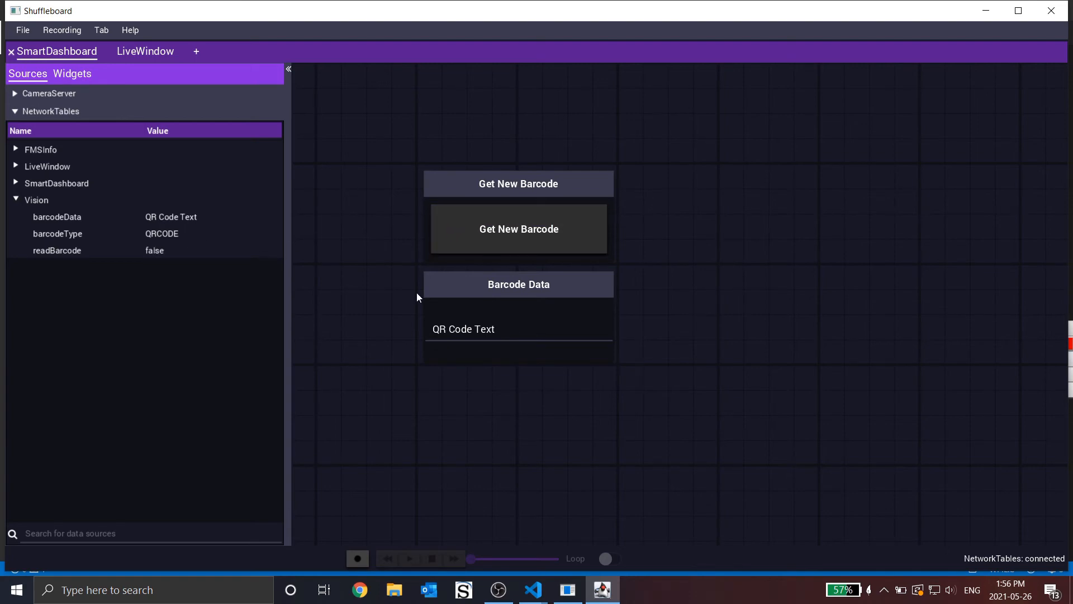
- Request a new barcode read with nothing in view so Barcode Data reports No Barcode Found!
left_click(518, 228)
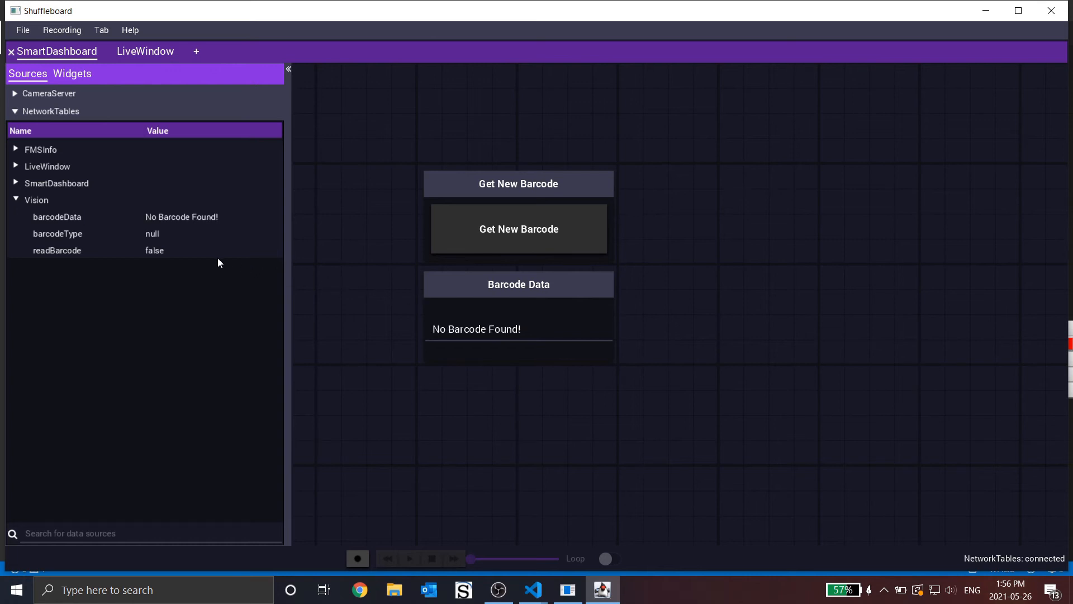
mouse_move(191, 236)
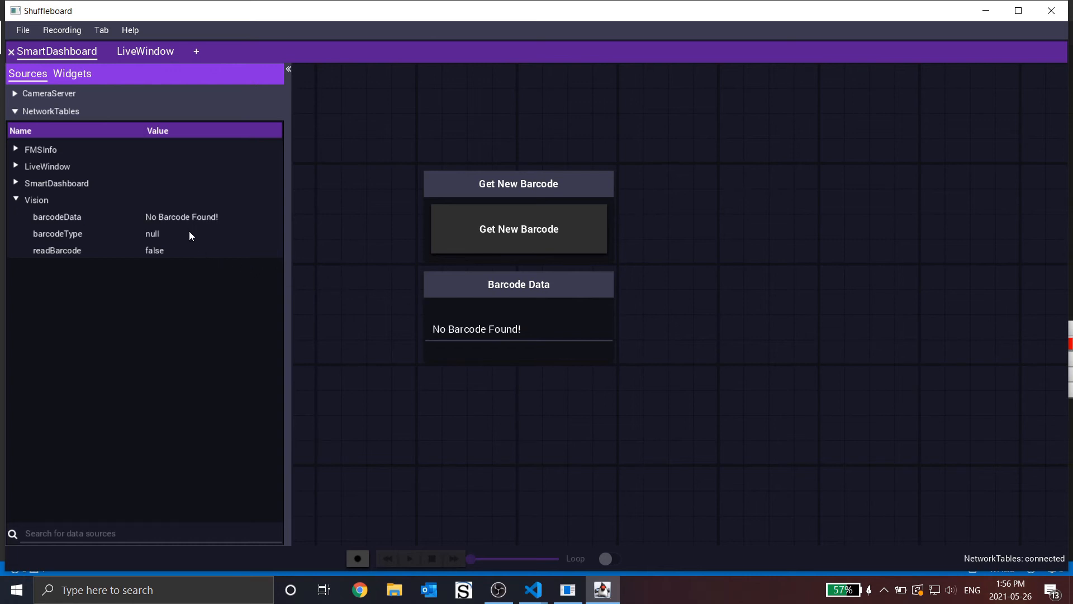
mouse_move(484, 360)
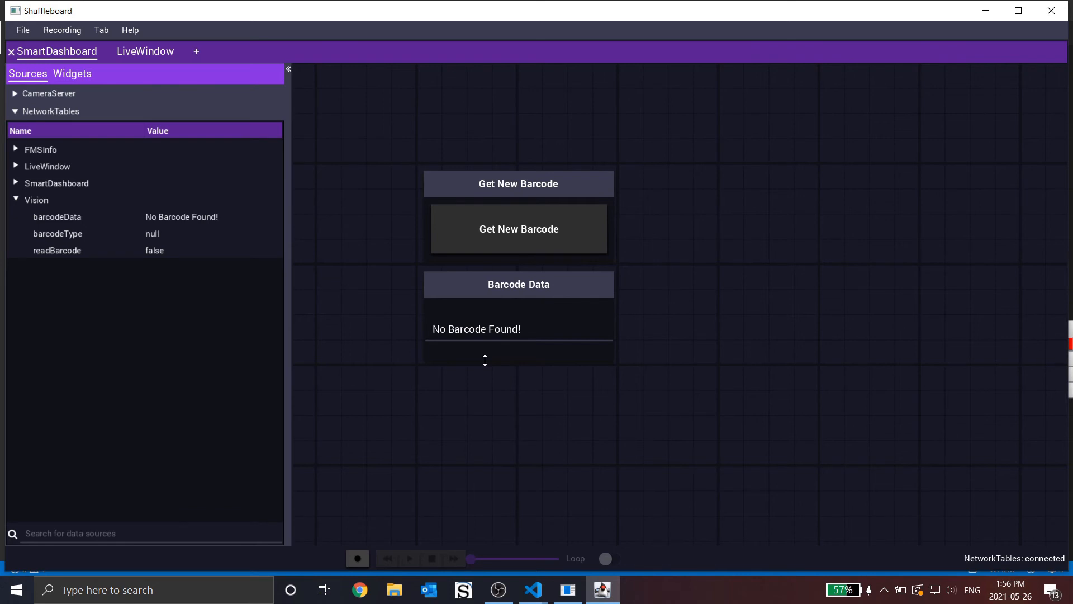
mouse_move(499, 400)
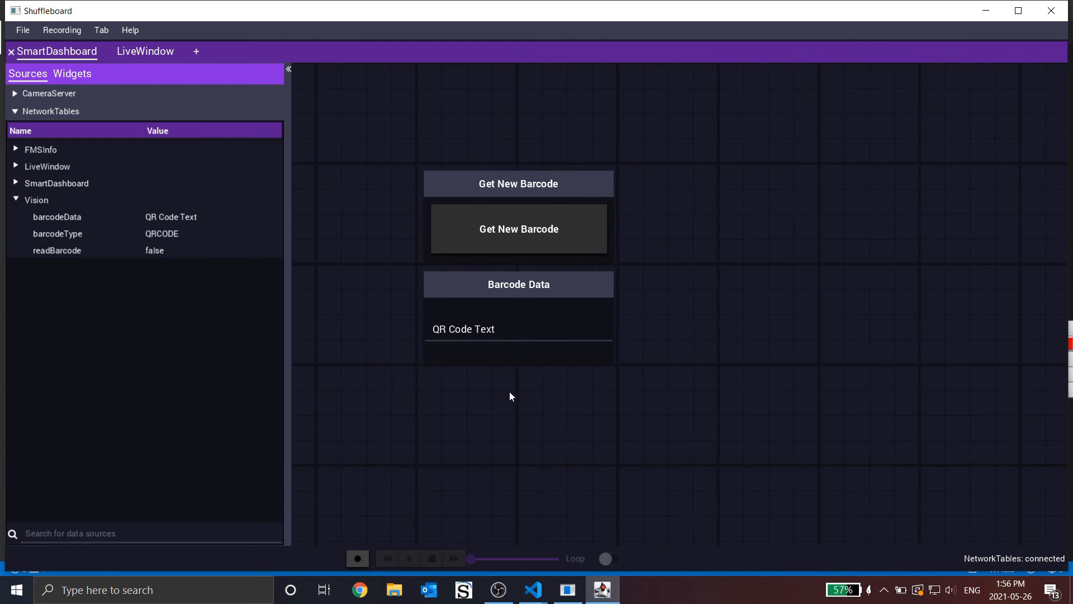
mouse_move(516, 383)
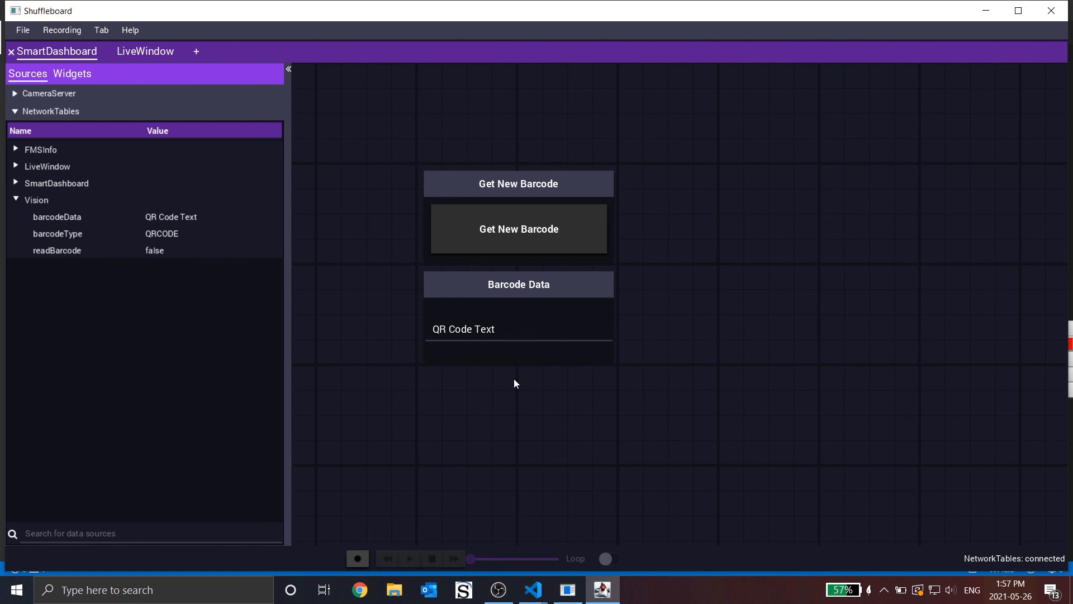
mouse_move(572, 395)
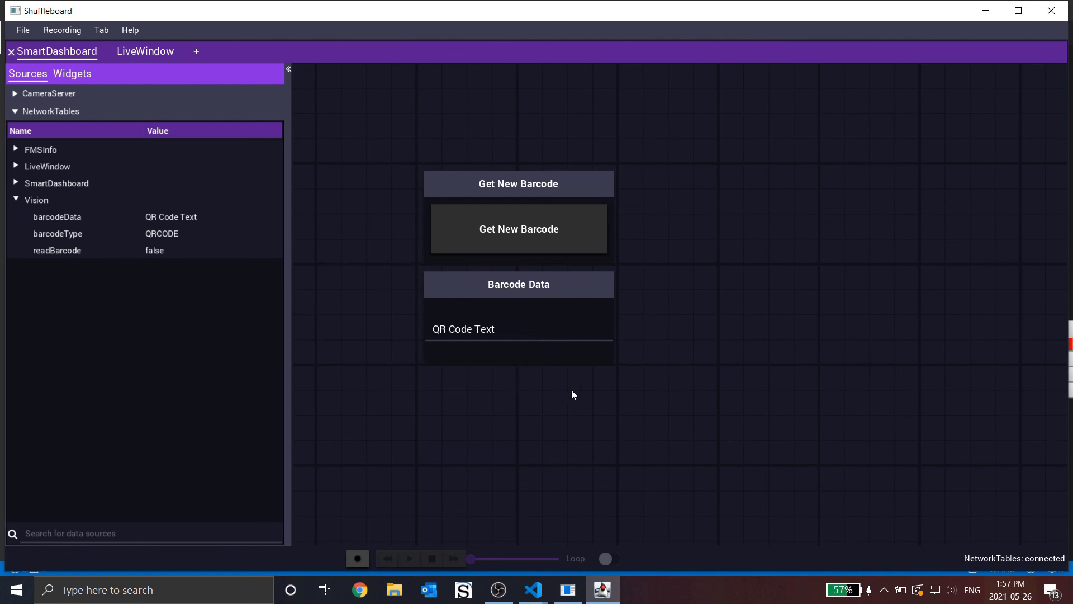
mouse_move(633, 435)
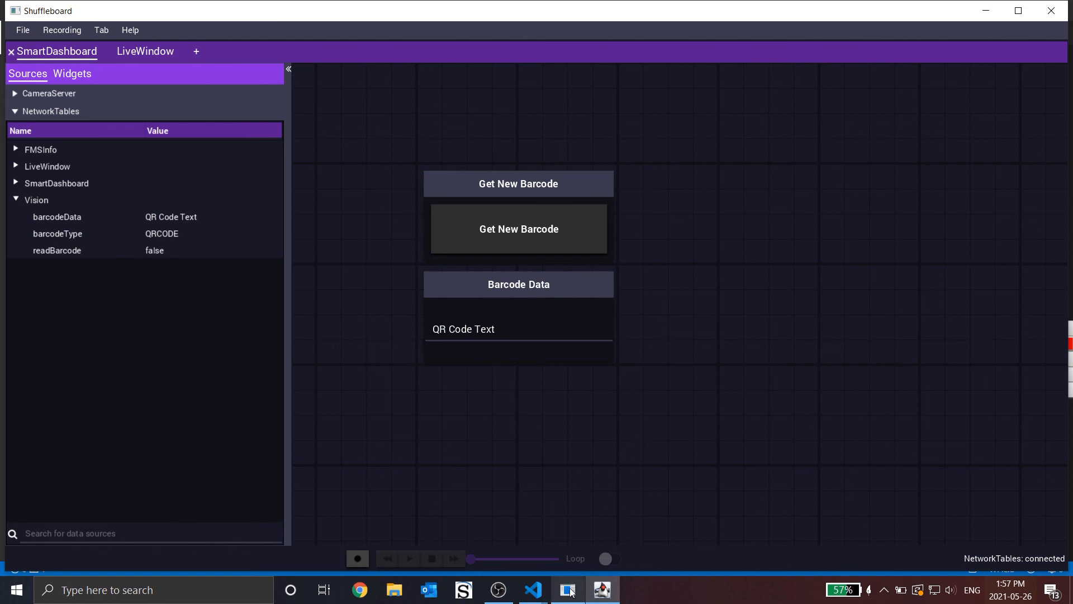
- Bring back the Control Station Console, disable the robot, and close the console
left_click(568, 589)
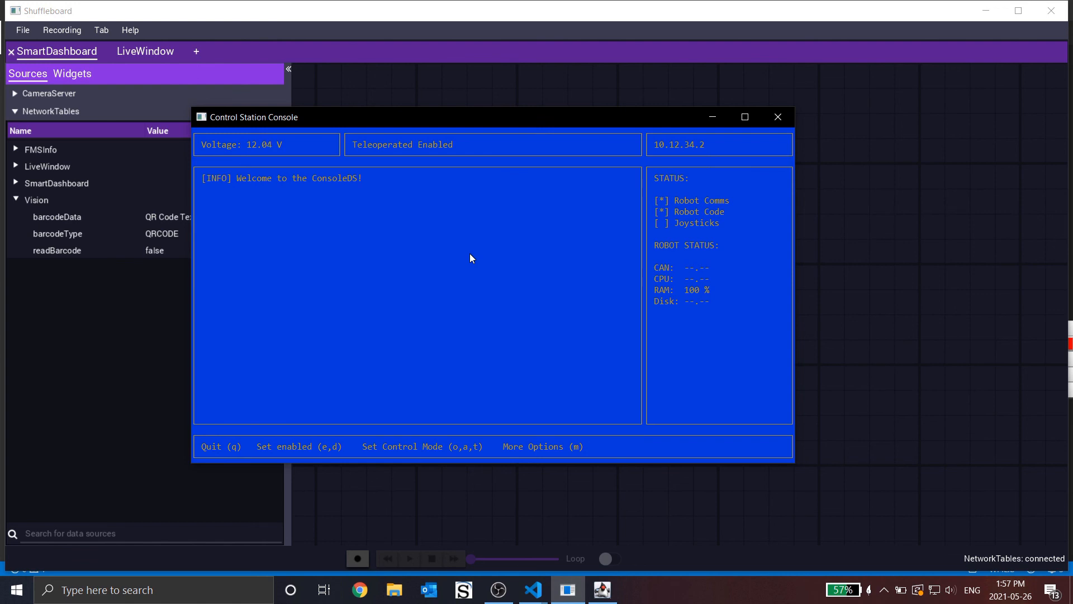
key("d")
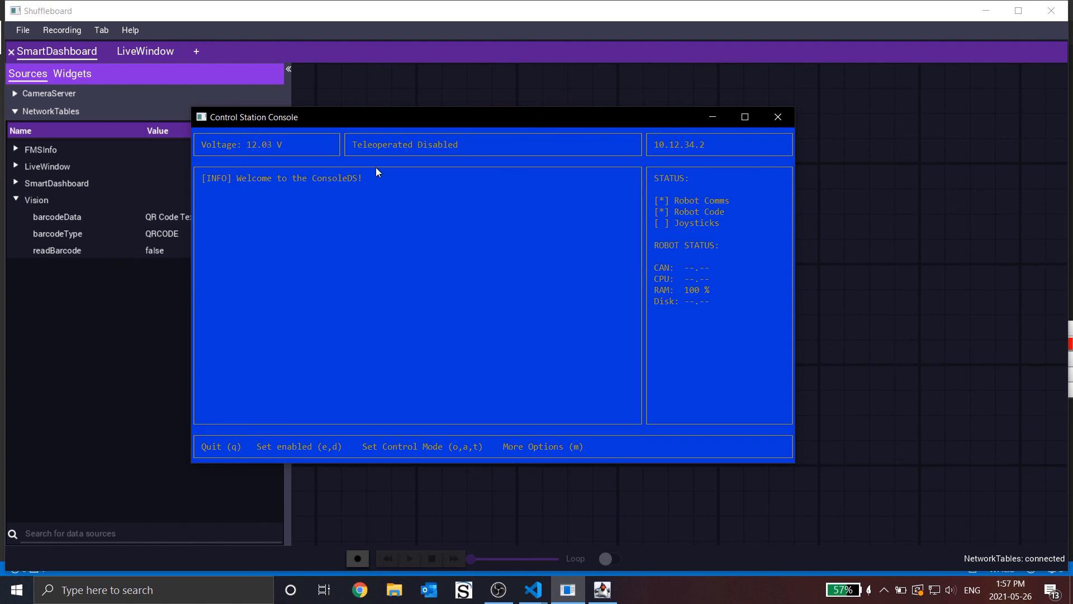
mouse_move(778, 118)
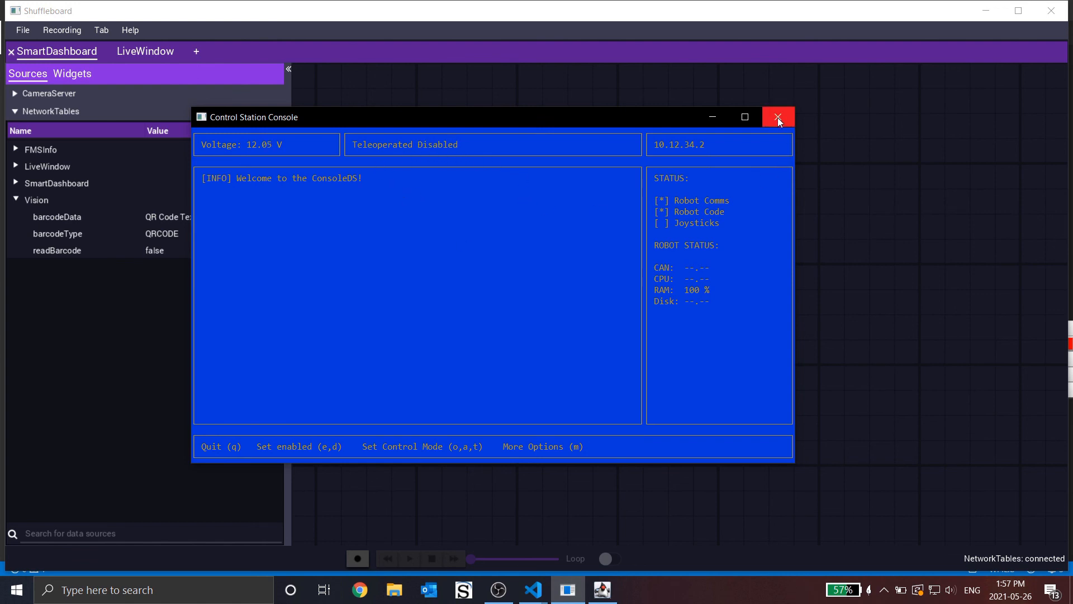
left_click(777, 117)
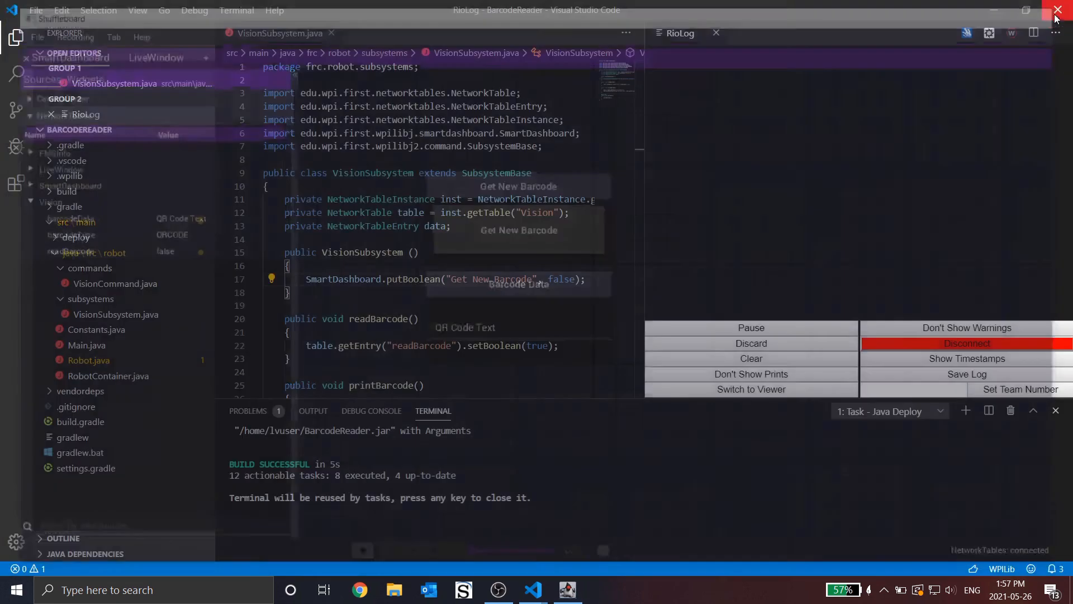